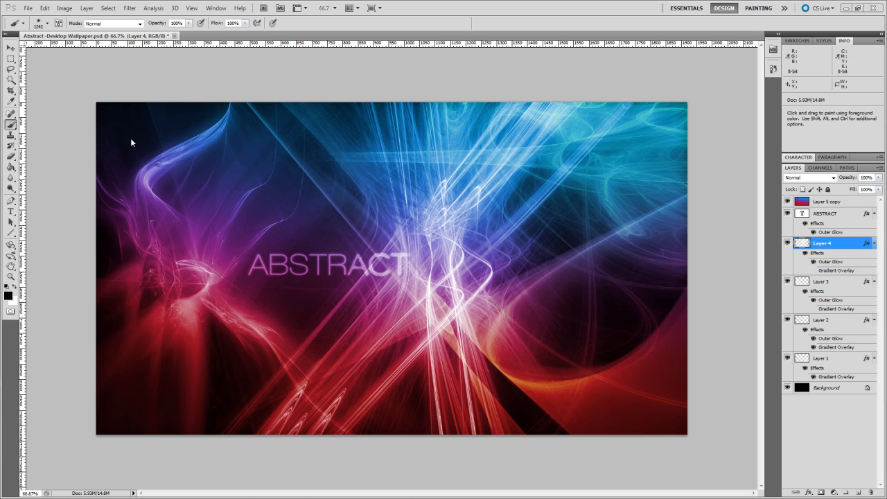
mouse_move(95, 158)
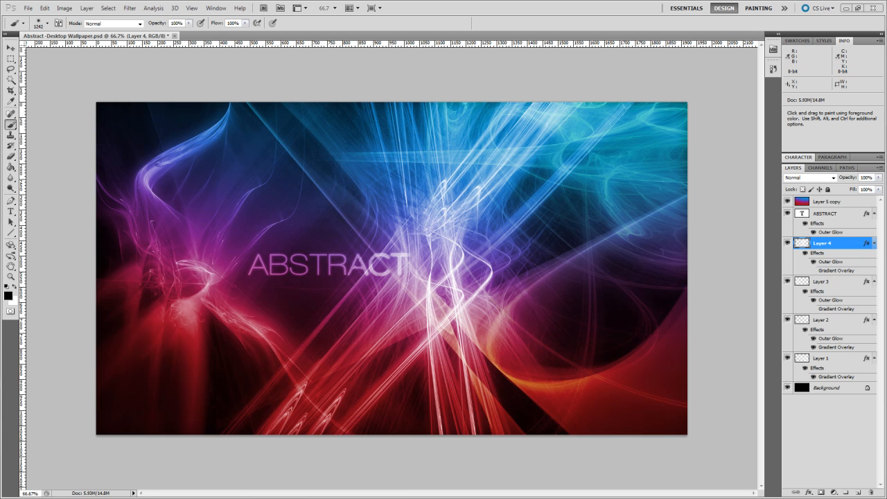
mouse_move(66, 178)
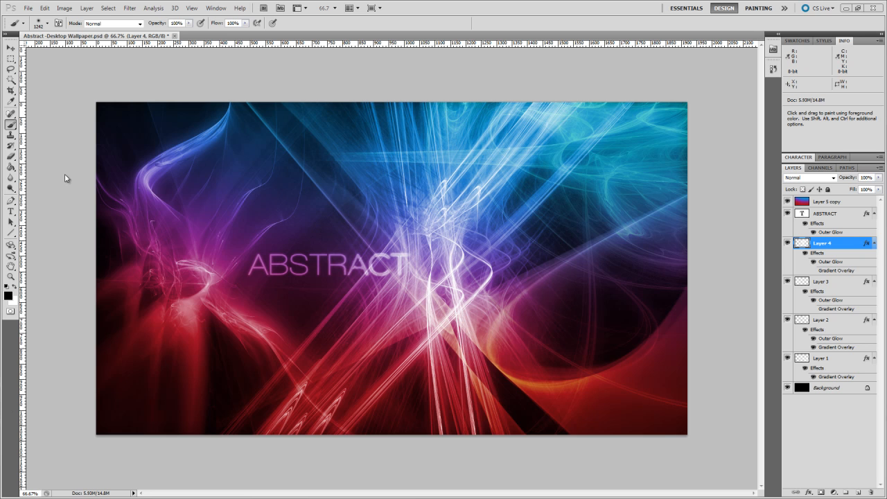
mouse_move(26, 52)
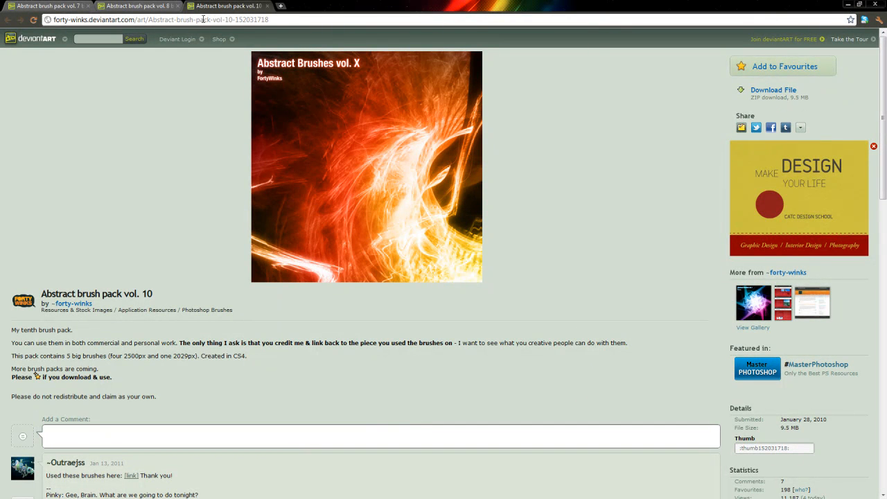
mouse_move(45, 7)
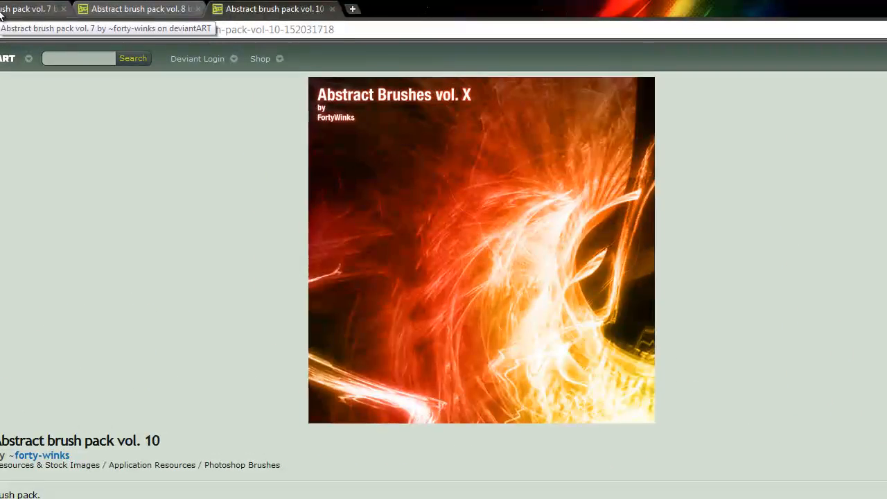
- Switch between the Abstract brush pack vol. 7 and vol. 10 pages
left_click(31, 8)
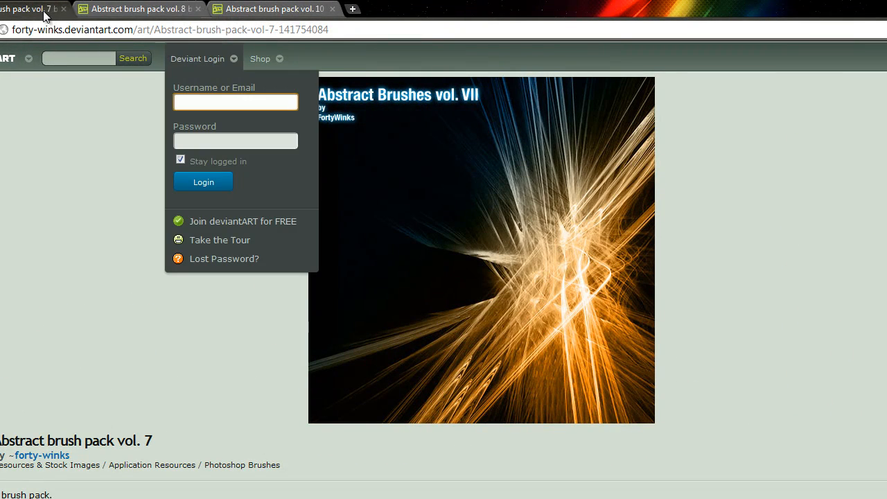
left_click(273, 8)
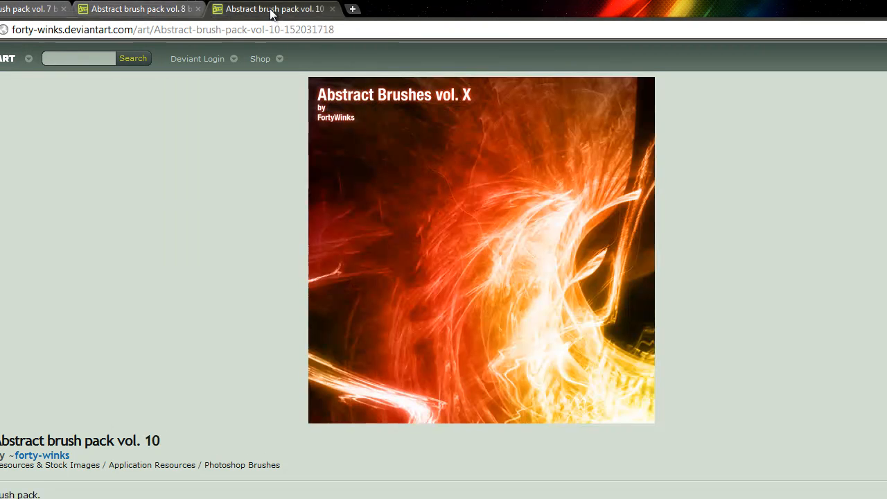
mouse_move(142, 246)
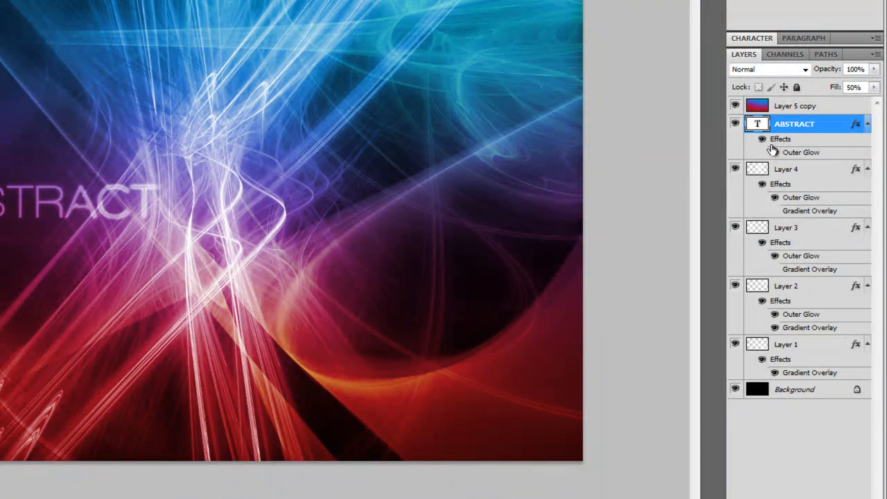
mouse_move(772, 151)
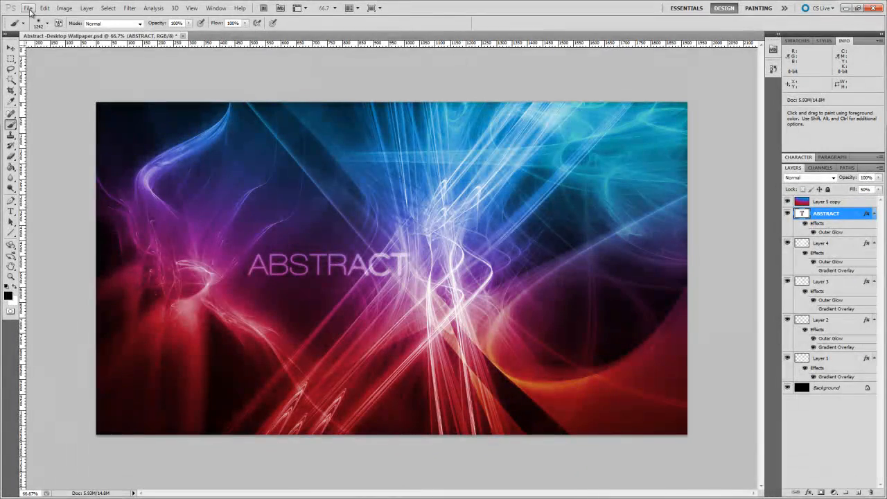
- Create a 1920 by 1080 px document, Untitled-1
left_click(29, 7)
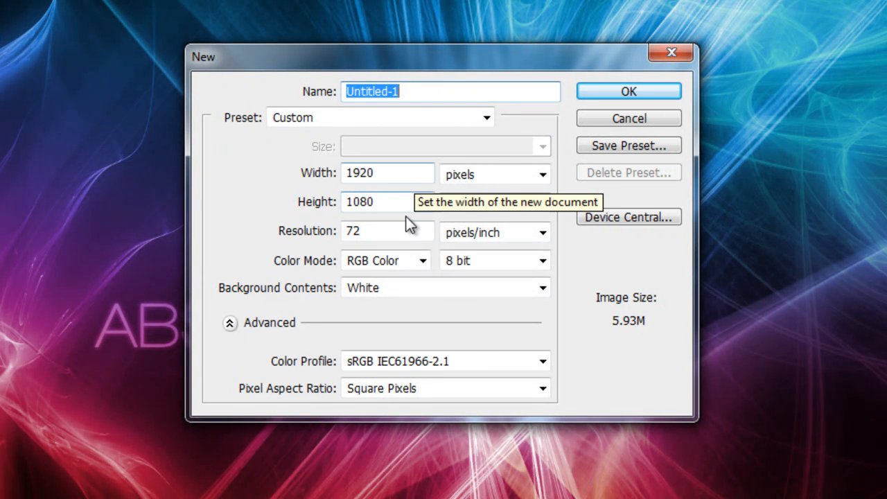
left_click(387, 230)
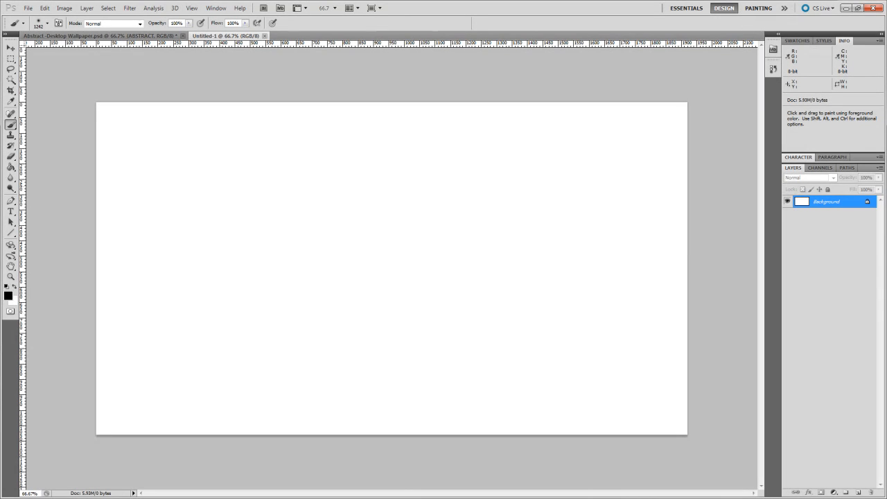
- Fill the blank canvas with black using the Paint Bucket
left_click(11, 166)
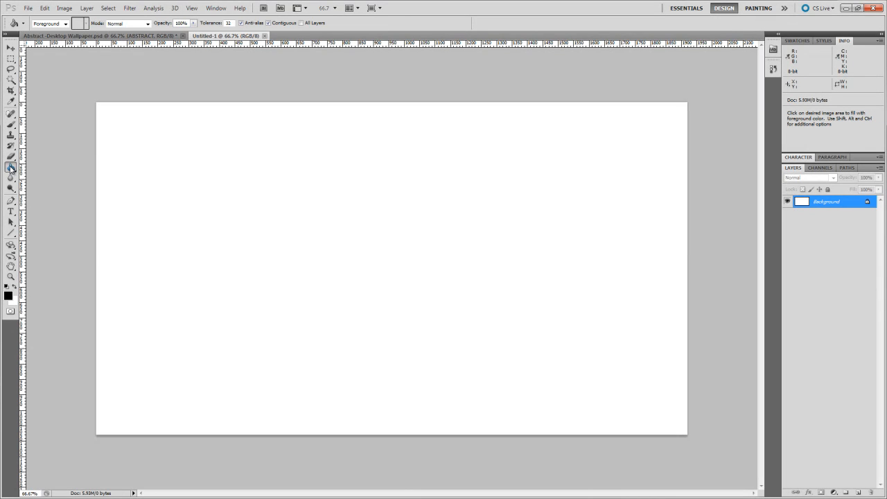
left_click(407, 209)
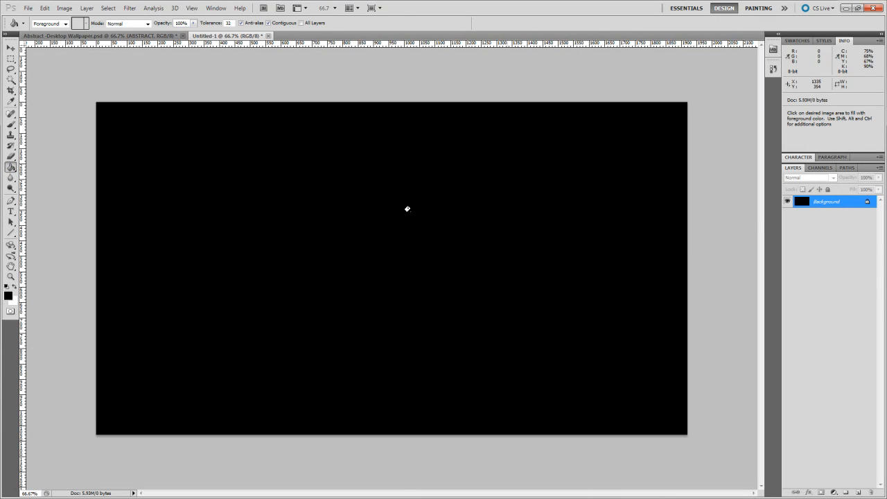
mouse_move(122, 160)
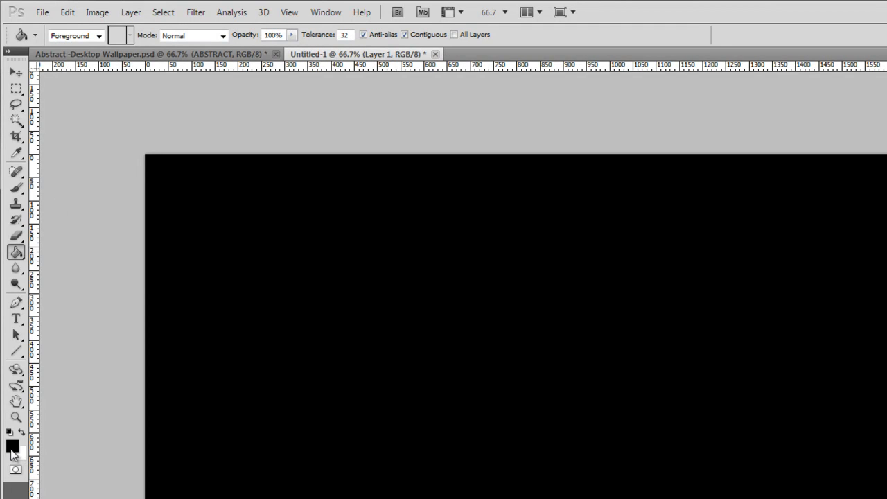
mouse_move(12, 447)
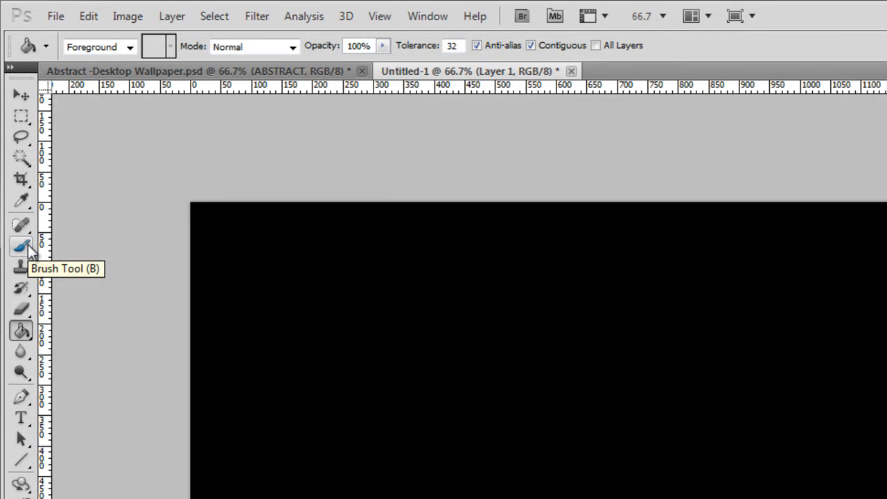
- Open the brush library list from the Brush Tool's preset picker
left_click(20, 247)
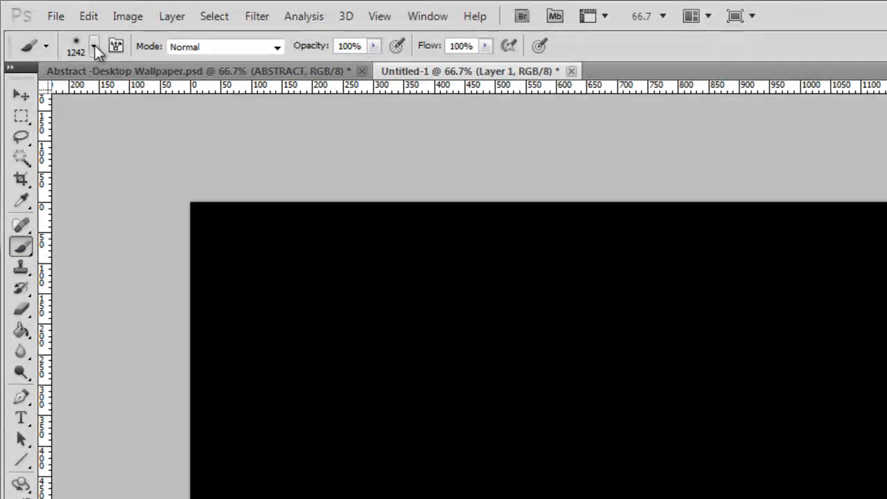
left_click(95, 46)
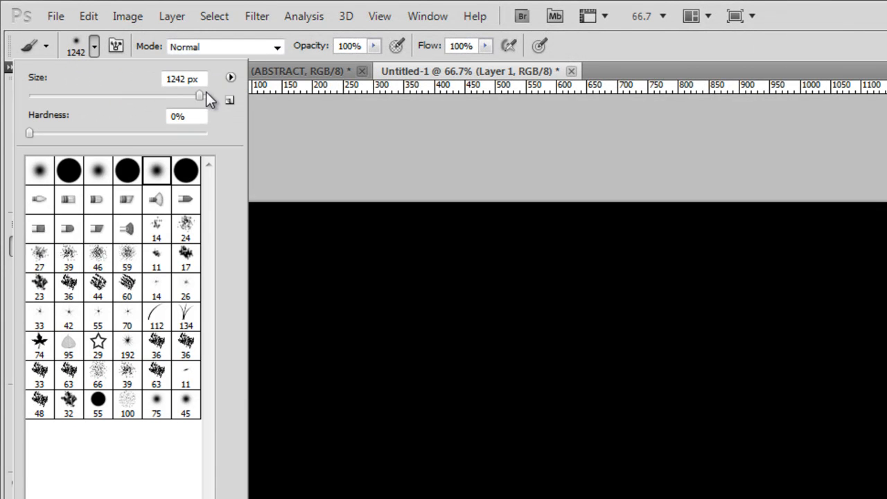
mouse_move(238, 89)
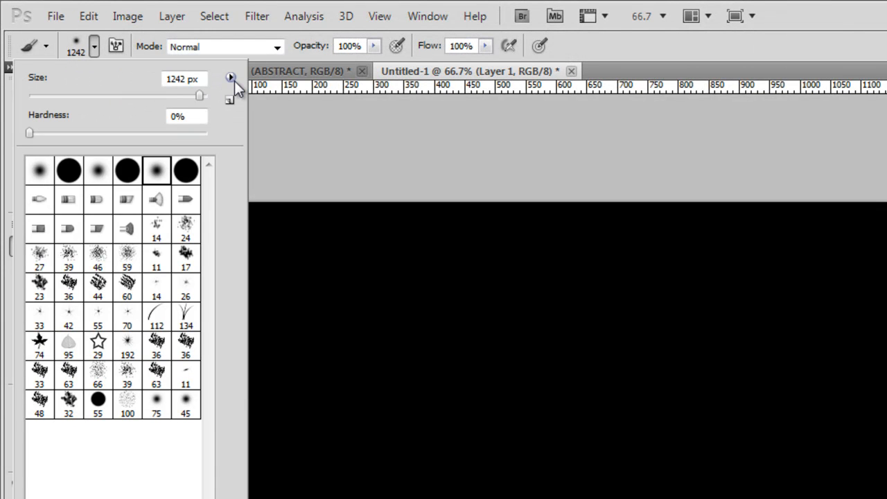
left_click(230, 76)
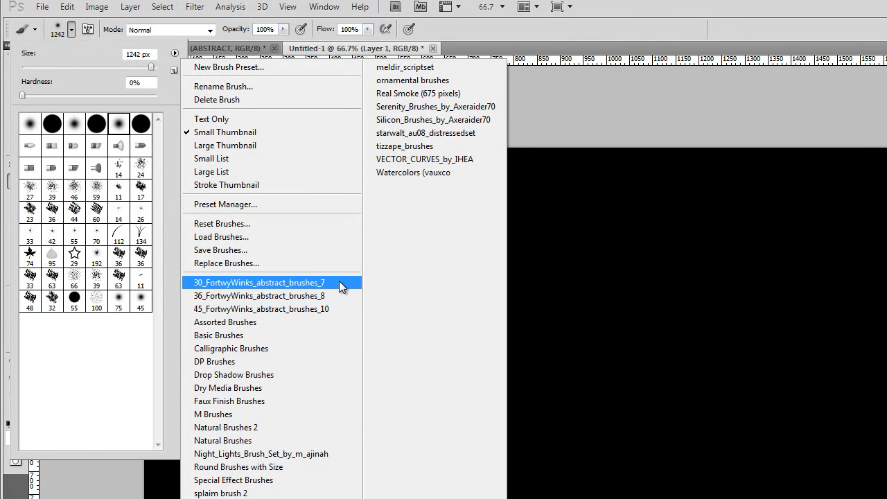
mouse_move(335, 308)
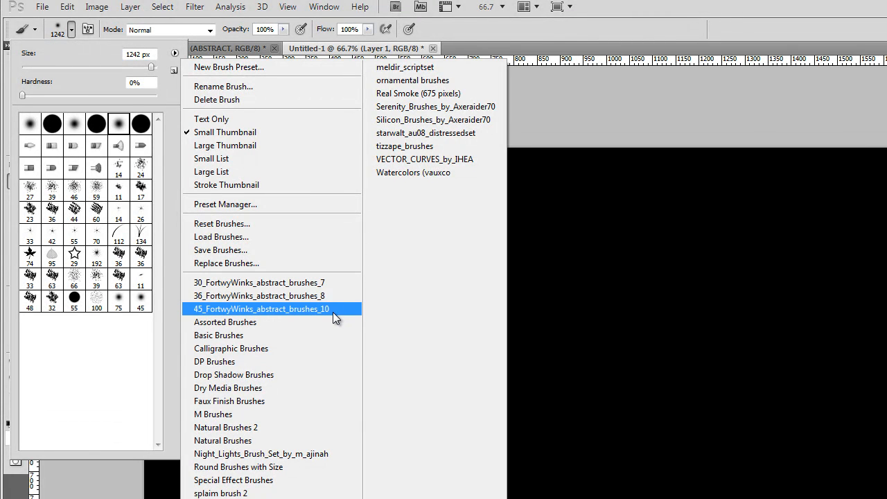
mouse_move(333, 282)
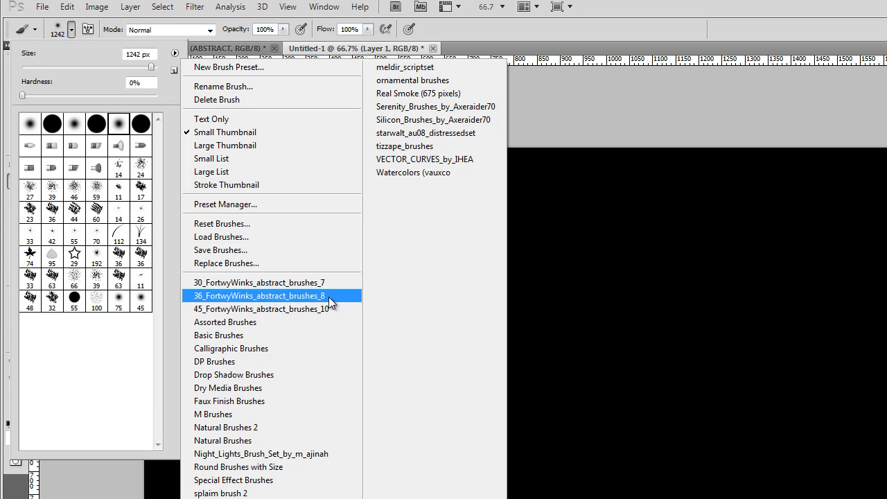
mouse_move(260, 282)
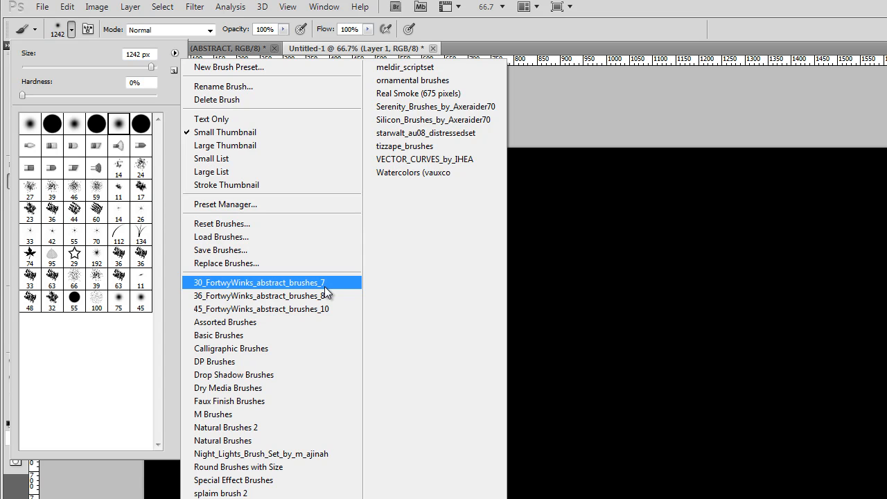
- Replace brushes with 30_FortwyWinks_abstract_brushes_7 and choose the fourth 2000 px brush
left_click(260, 282)
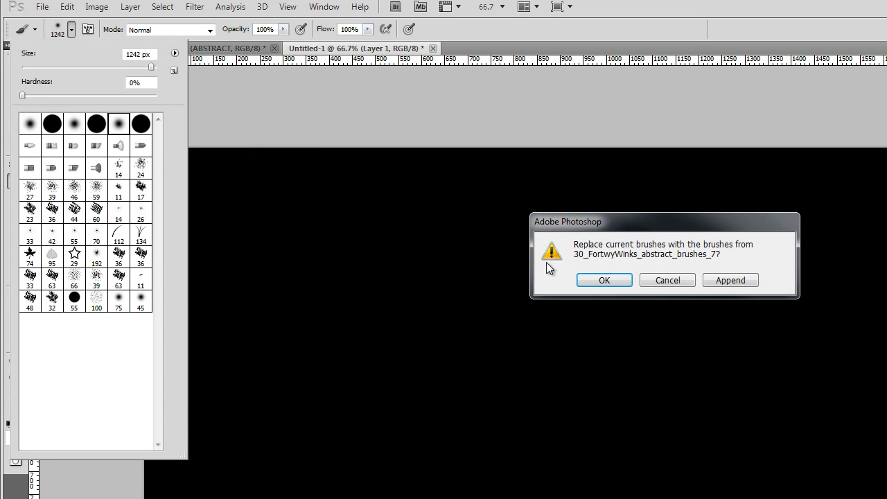
mouse_move(603, 280)
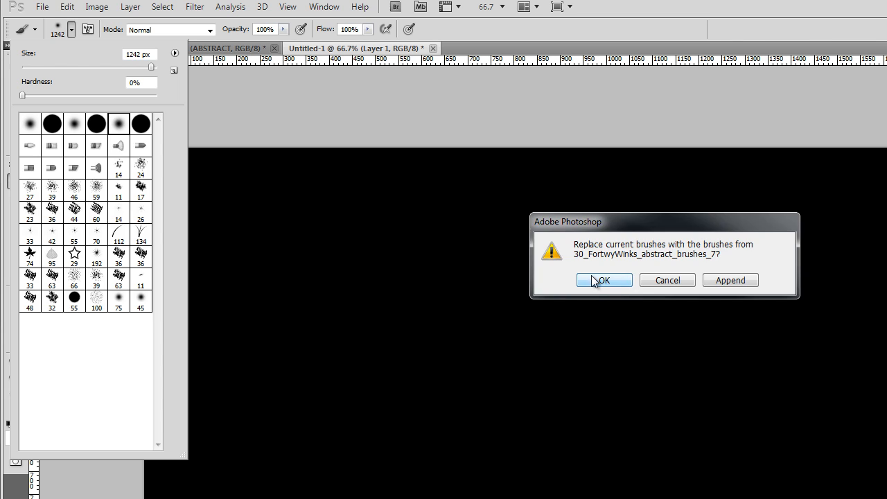
left_click(601, 280)
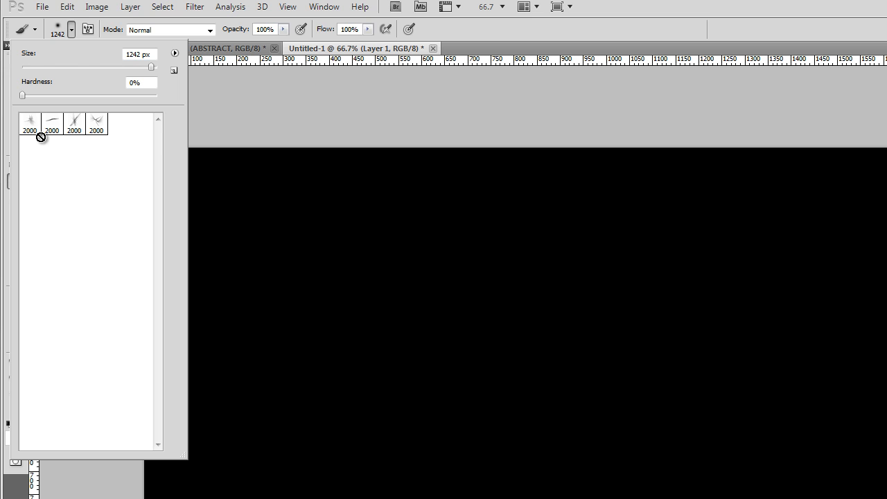
left_click(96, 122)
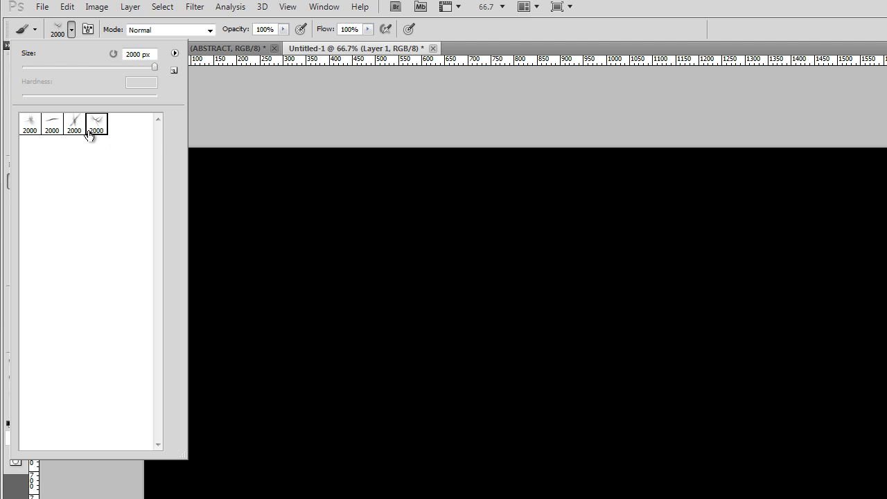
left_click(95, 123)
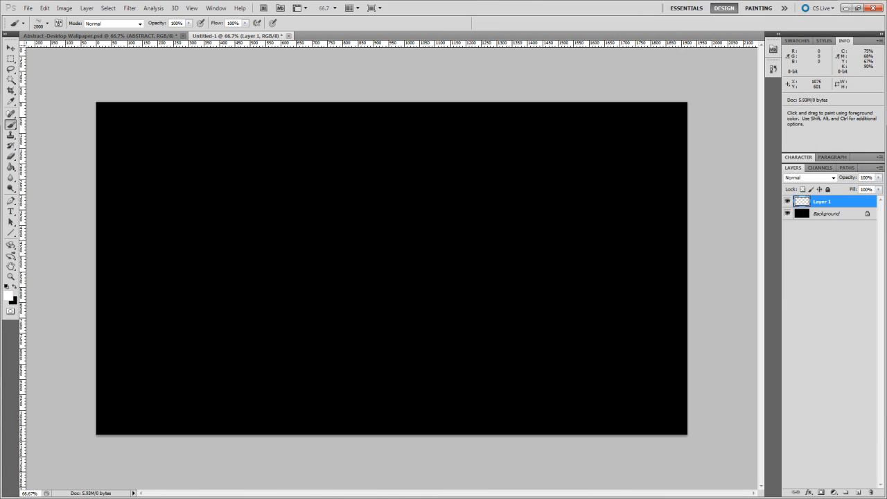
mouse_move(485, 277)
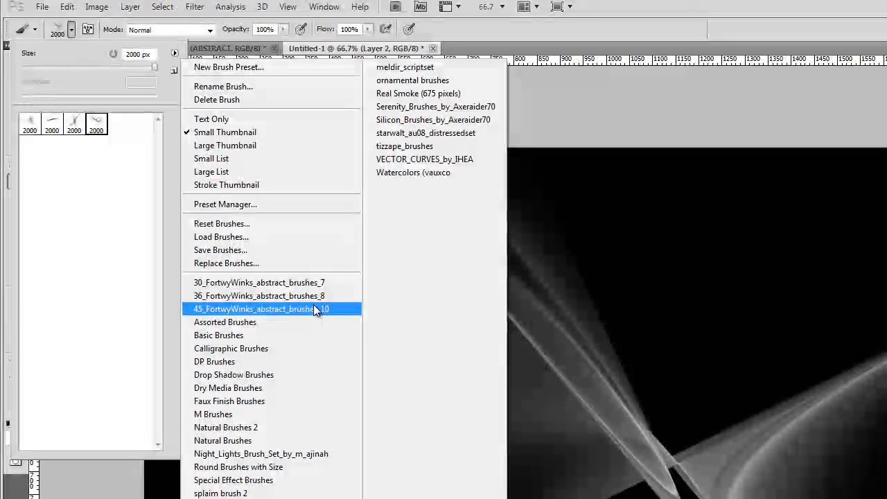
- Load abstract brush sets, ending with 30_FortwyWinks_abstract_brushes_7
left_click(256, 308)
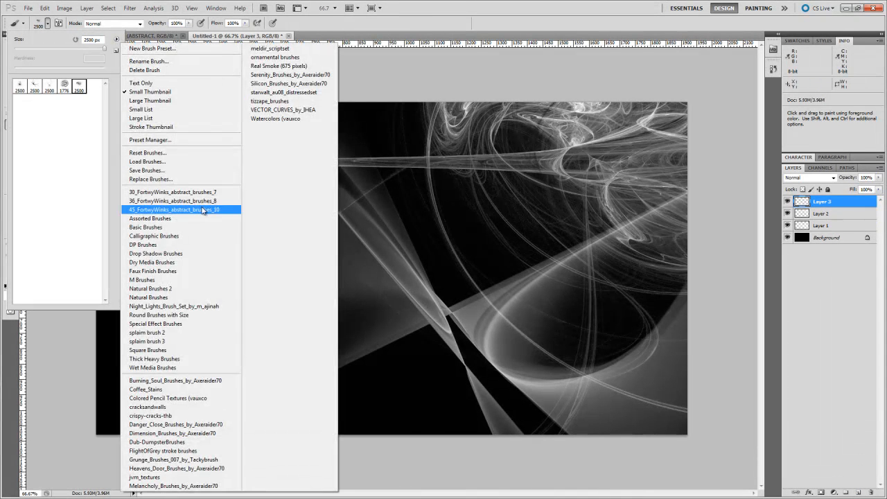
left_click(173, 209)
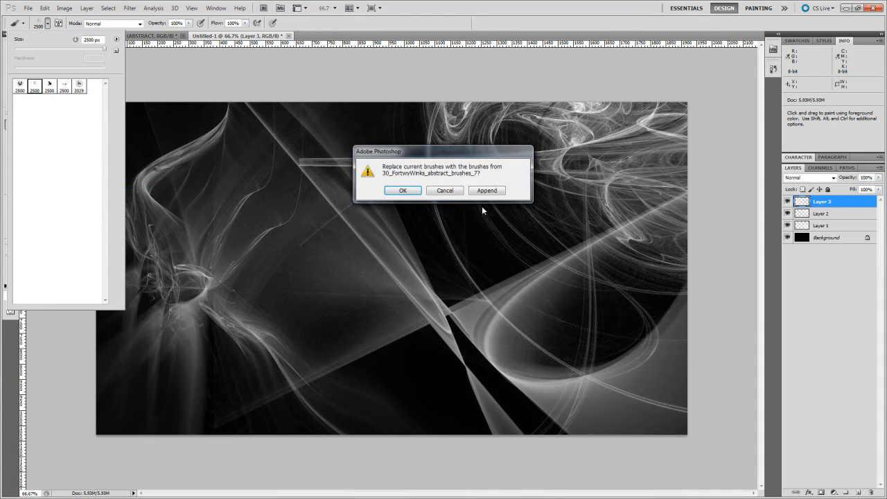
- Confirm replacing brushes with brushes_7 and choose the third abstract brush
left_click(403, 189)
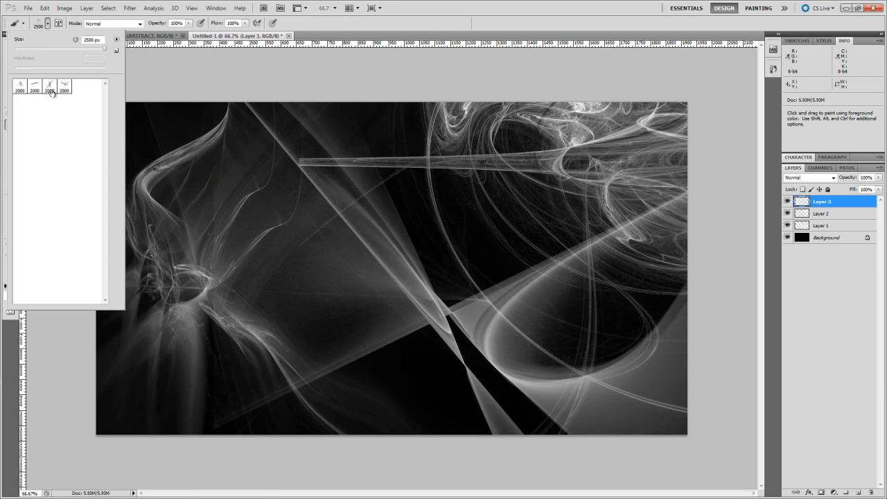
left_click(49, 84)
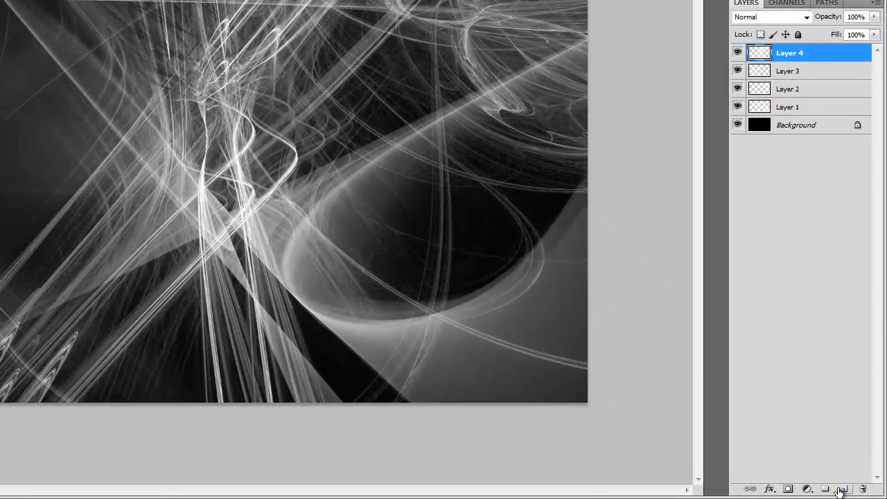
- Add a new layer named Overlay at the top of the stack
left_click(843, 488)
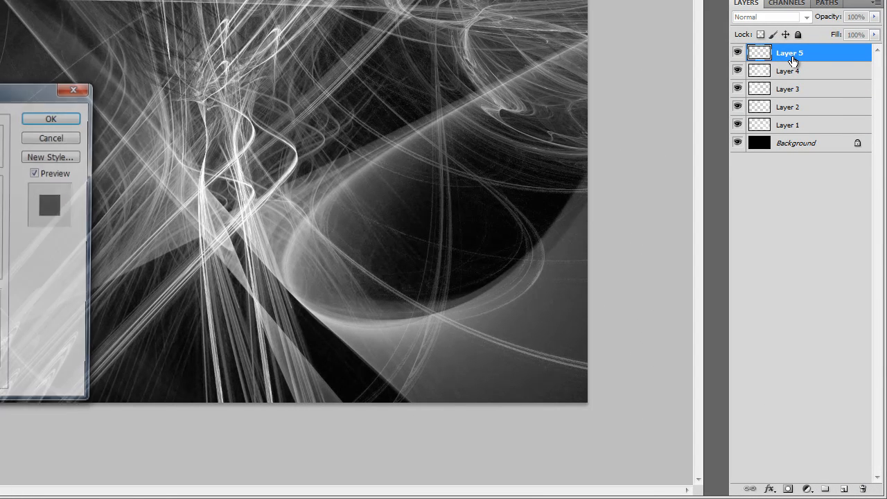
left_click(51, 119)
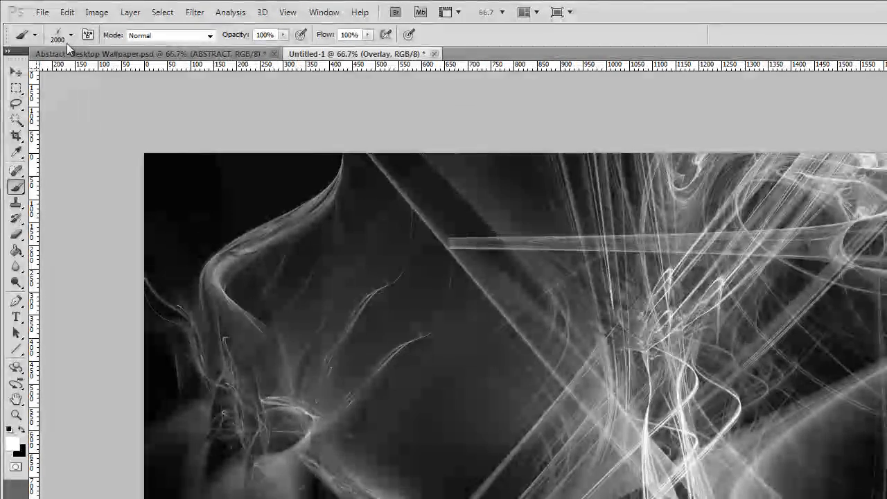
left_click(72, 35)
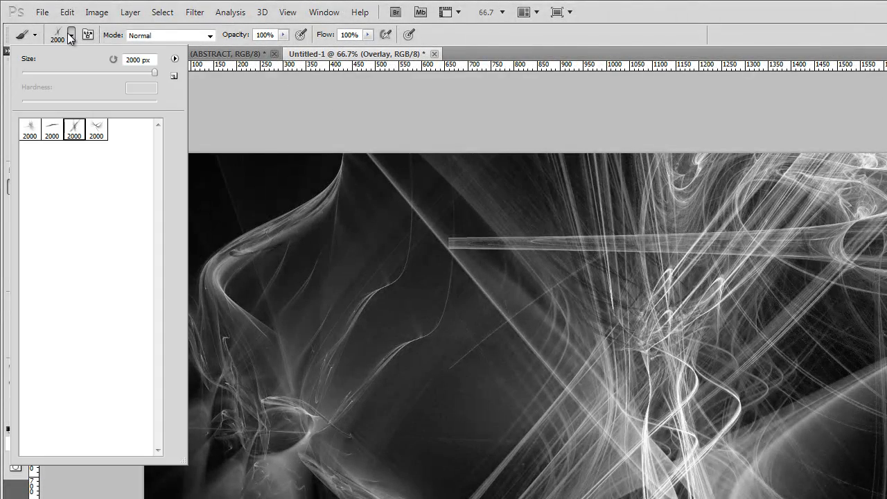
- Choose Reset Brushes from the brush picker's options menu
left_click(174, 59)
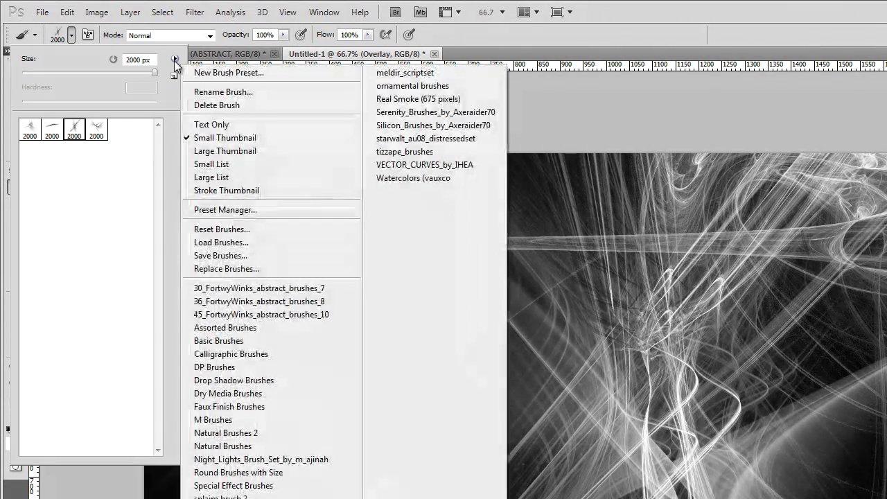
mouse_move(222, 229)
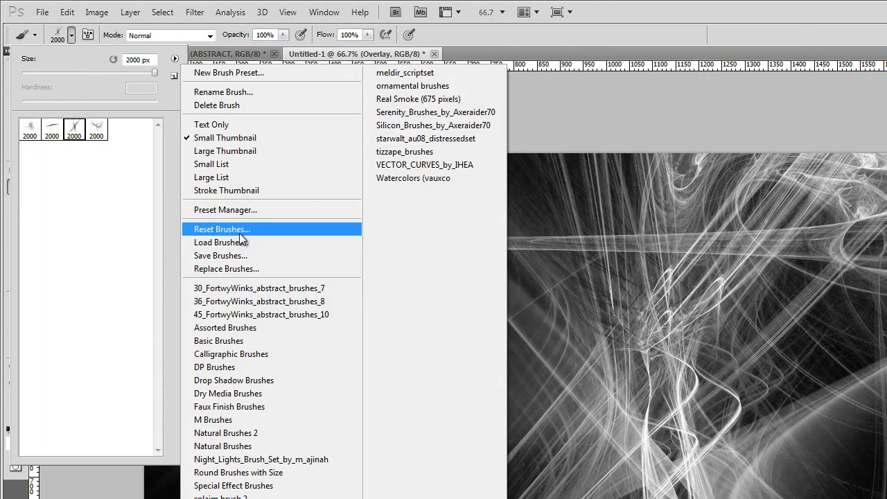
left_click(222, 229)
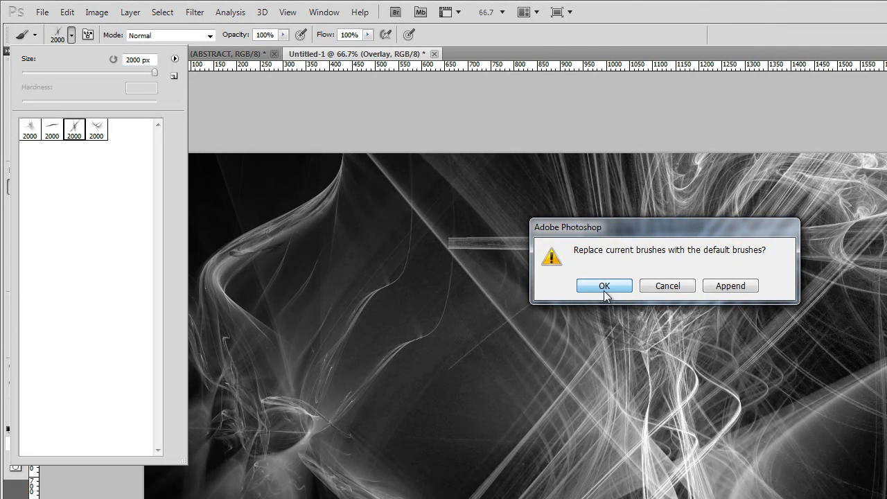
- Restore default brushes and set a soft round brush to about 1399 px
left_click(603, 286)
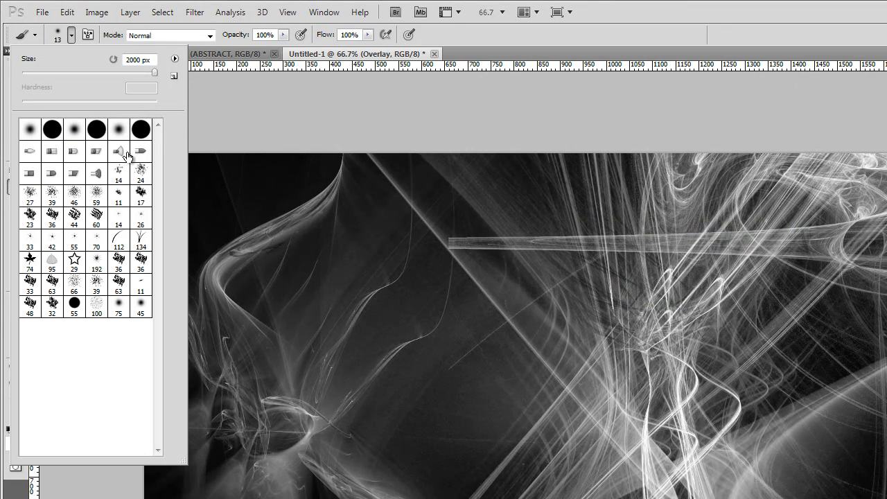
mouse_move(121, 133)
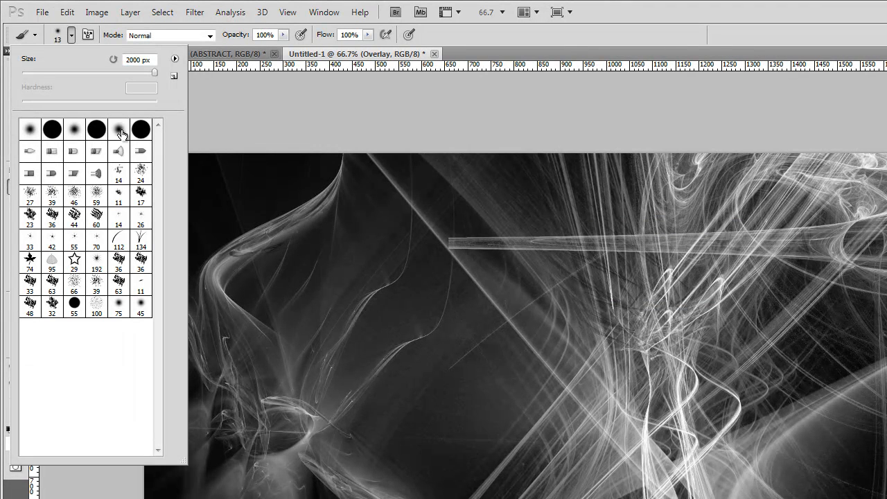
left_click(119, 129)
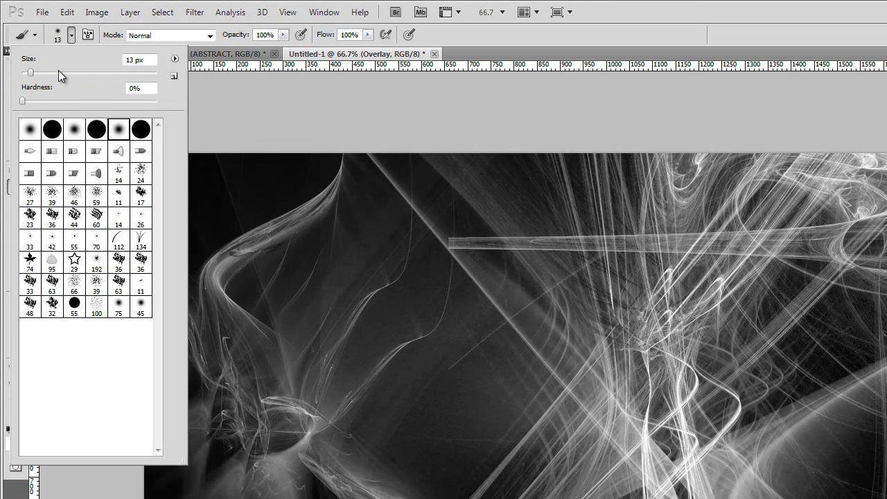
left_click_drag(31, 73, 135, 72)
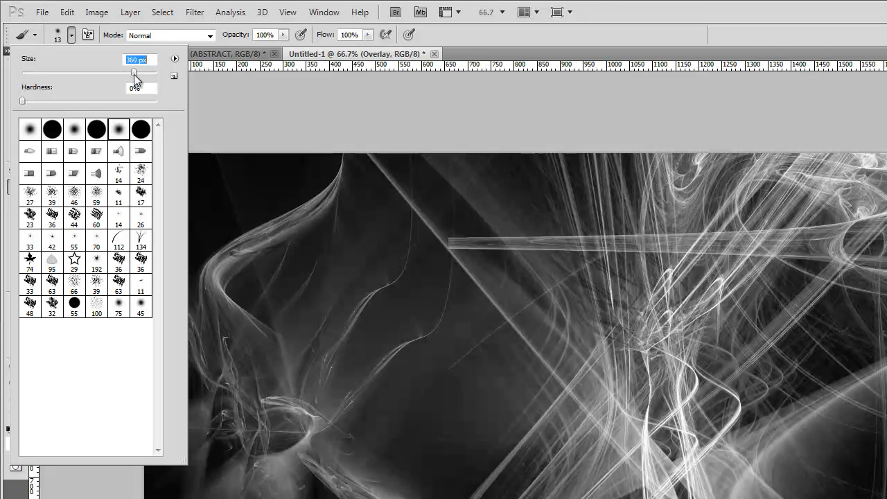
left_click_drag(132, 73, 145, 74)
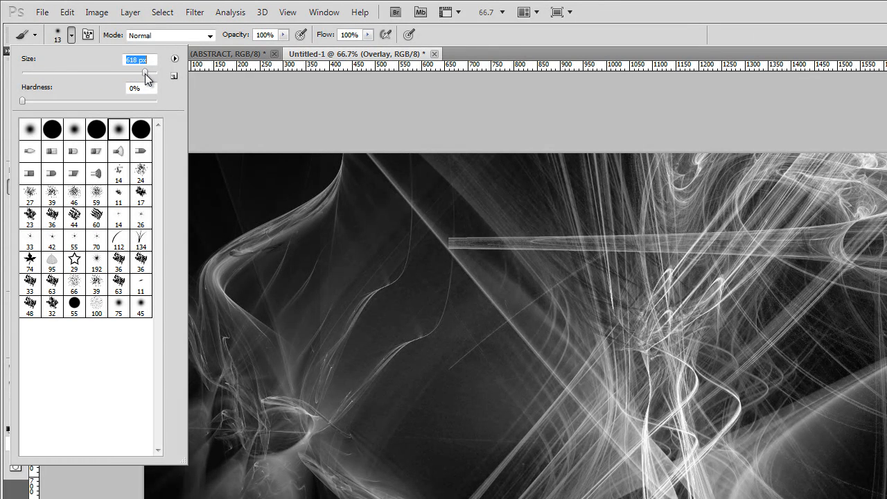
left_click_drag(145, 75, 152, 75)
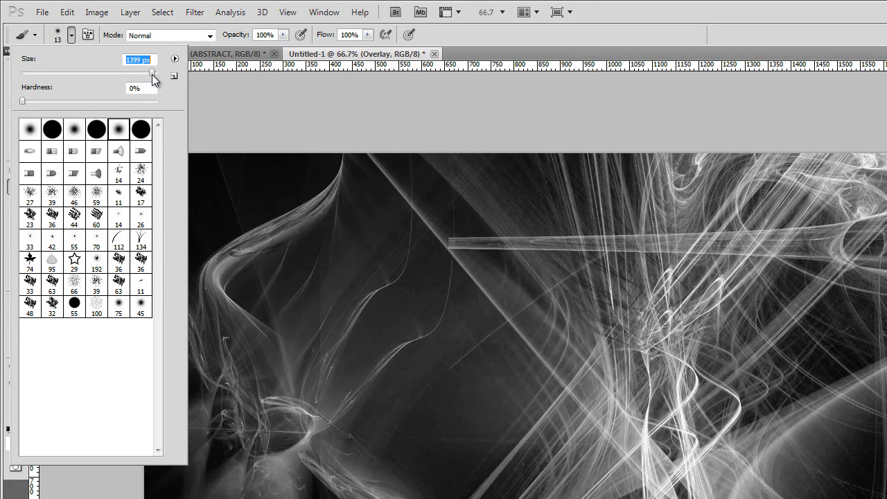
left_click_drag(159, 75, 151, 74)
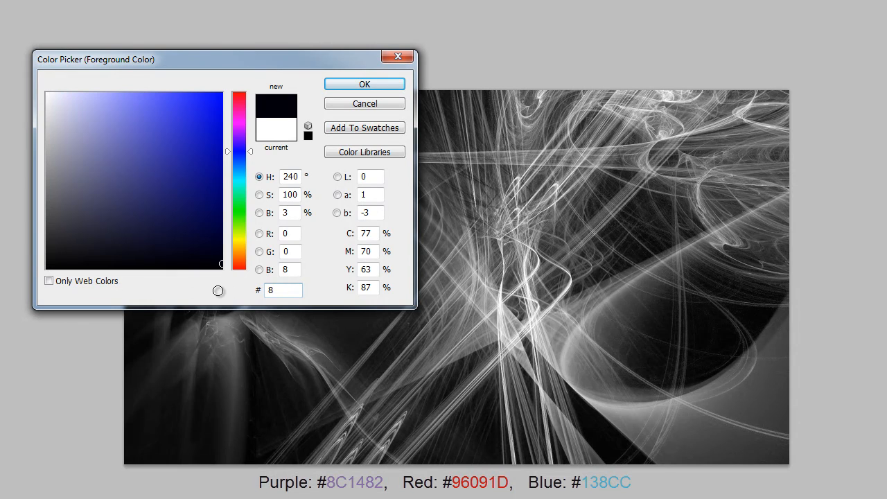
- Set the foreground colour to purple #8C1482 in the Color Picker
type("8c1482")
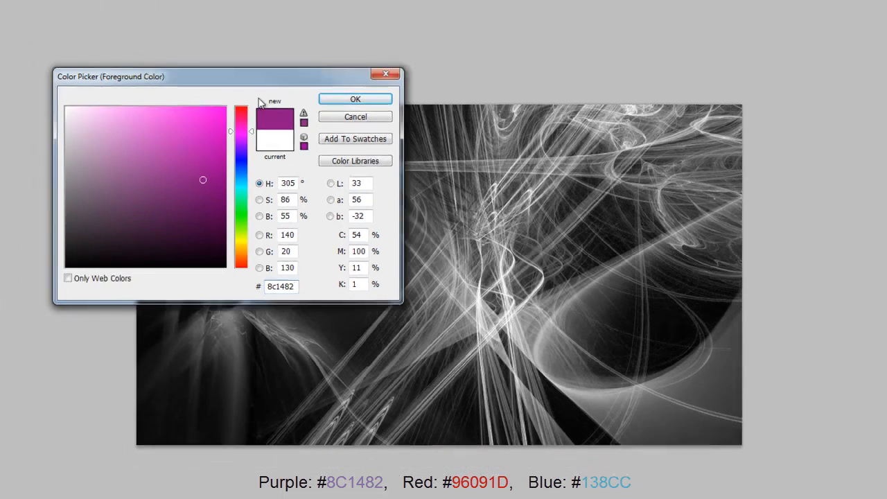
left_click(354, 98)
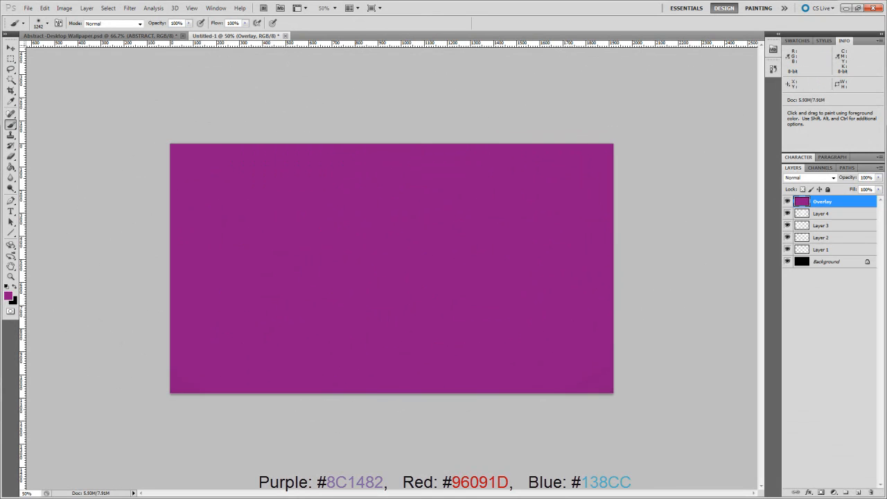
- Set the foreground colour to deep red #96091D and brush it along the layer's bottom
left_click(6, 293)
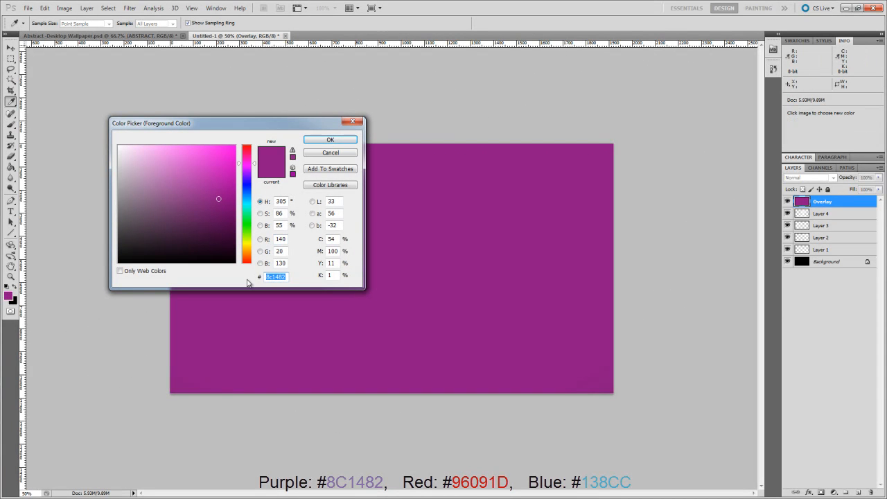
type("96091d")
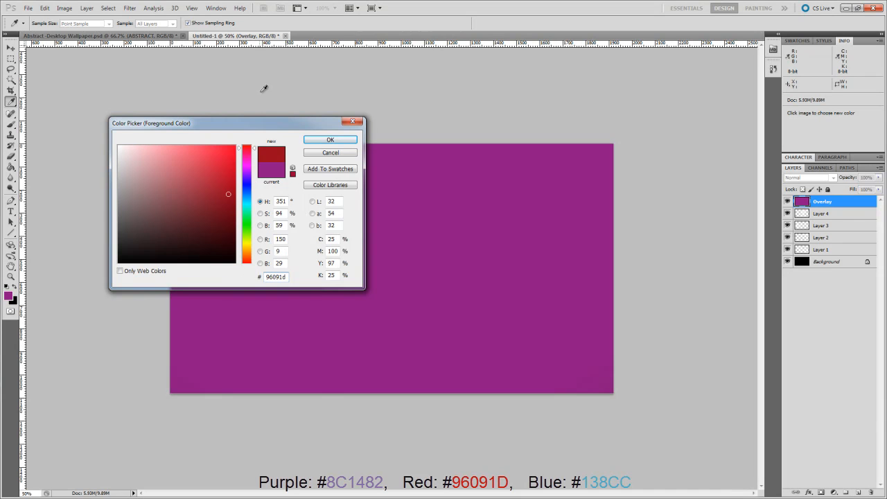
left_click(329, 139)
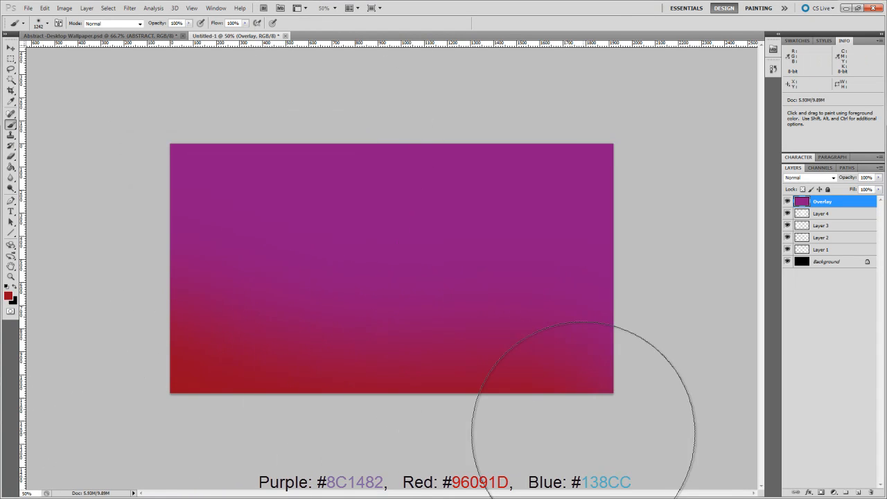
mouse_move(152, 416)
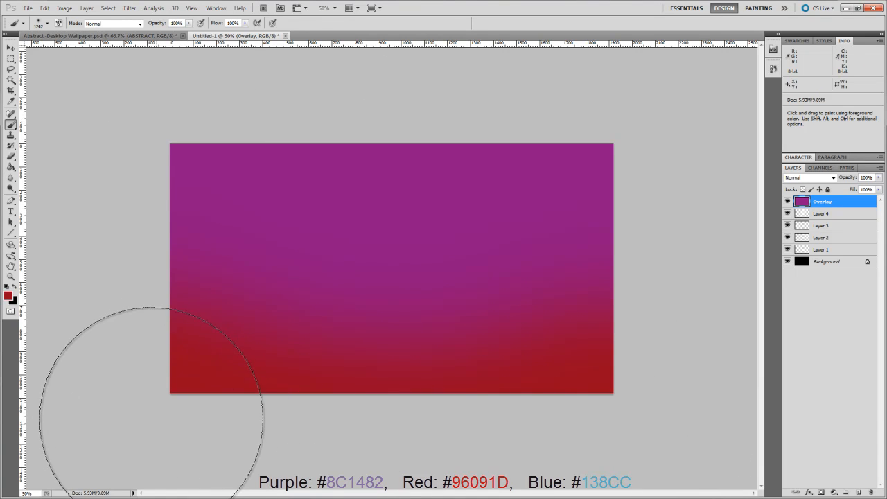
mouse_move(41, 378)
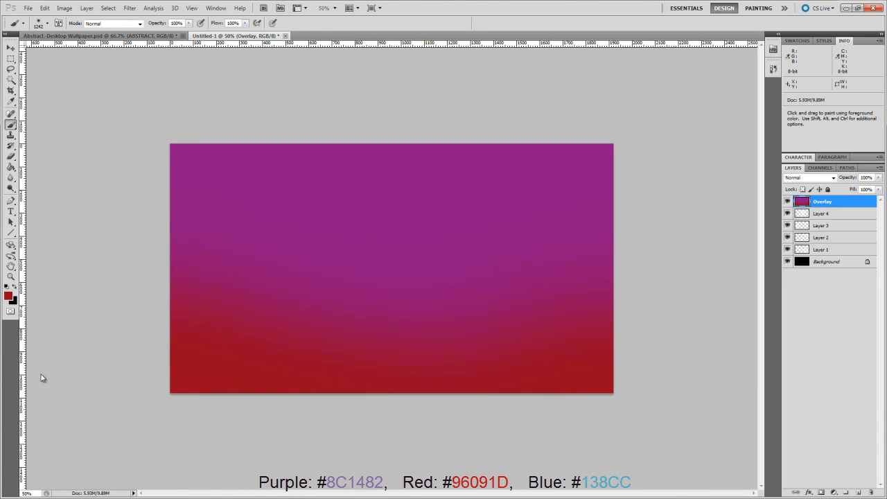
left_click(8, 295)
type("138bcc")
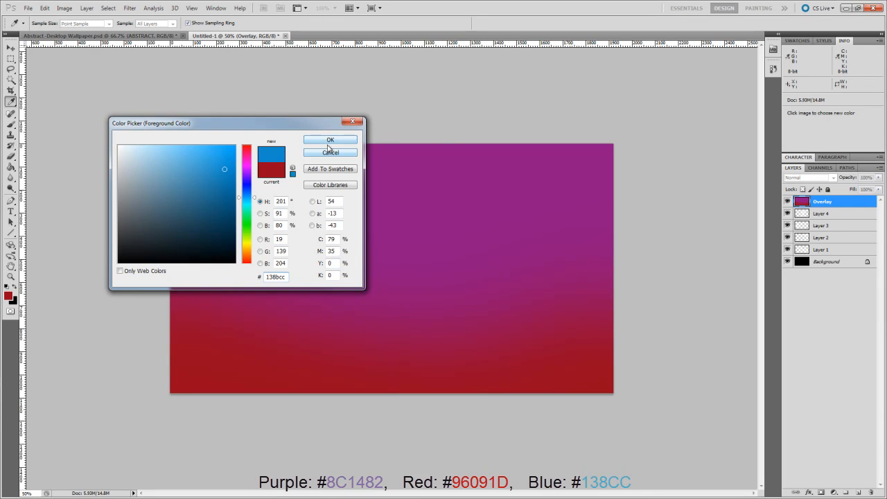
- Confirm blue #138BCC as foreground and paint it across the top of the Overlay layer
left_click(330, 139)
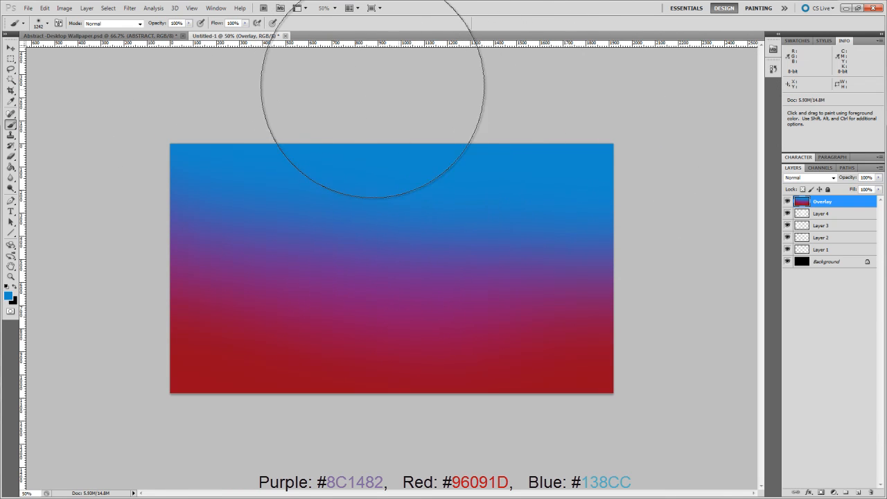
mouse_move(630, 132)
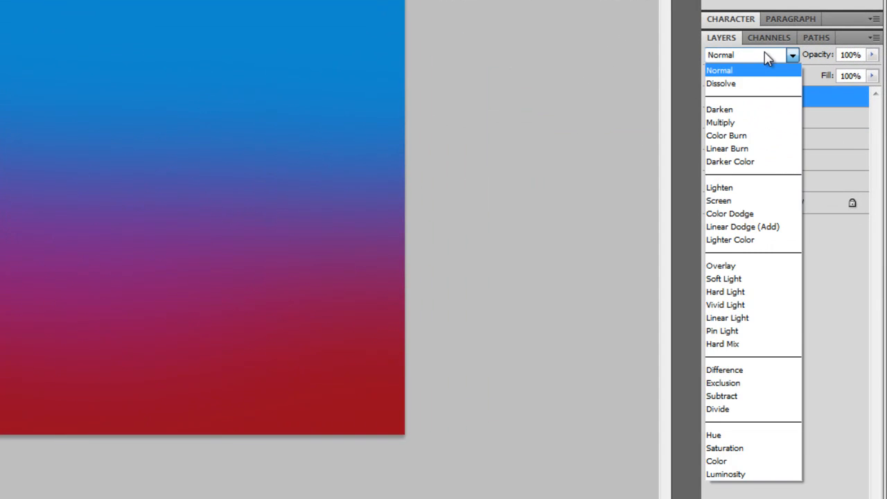
- Change the colour layer's blend mode to Overlay
left_click(720, 265)
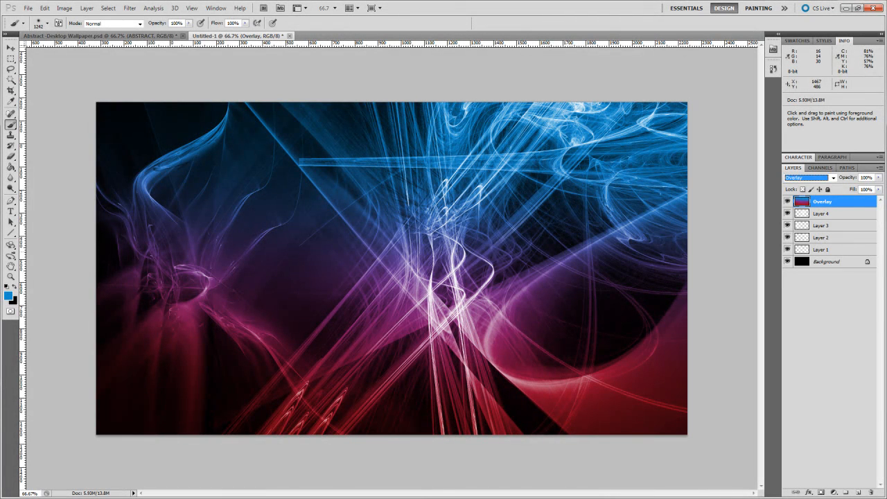
- Select Layer 1, add a Gradient Overlay layer style, and move the dialog aside
left_click(820, 248)
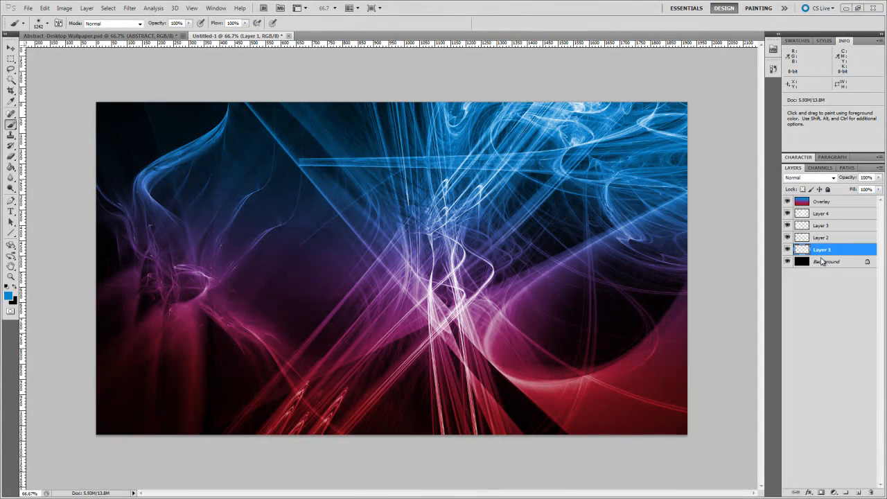
double_click(821, 249)
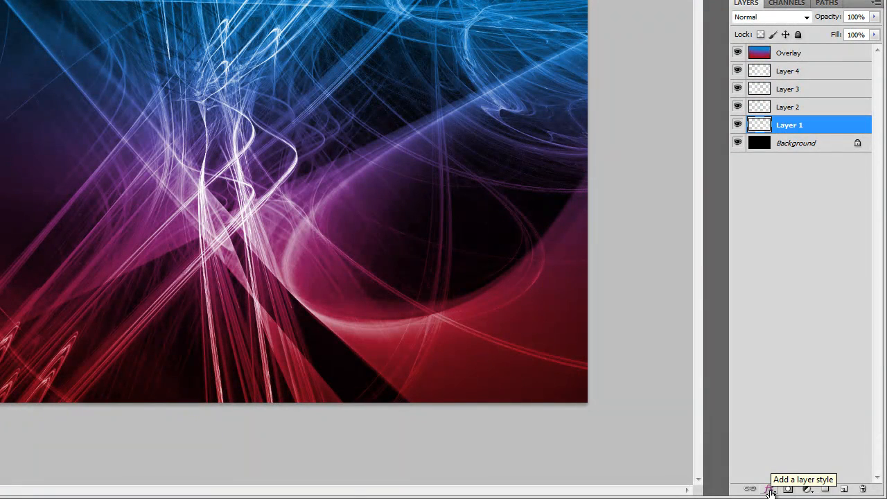
left_click(768, 489)
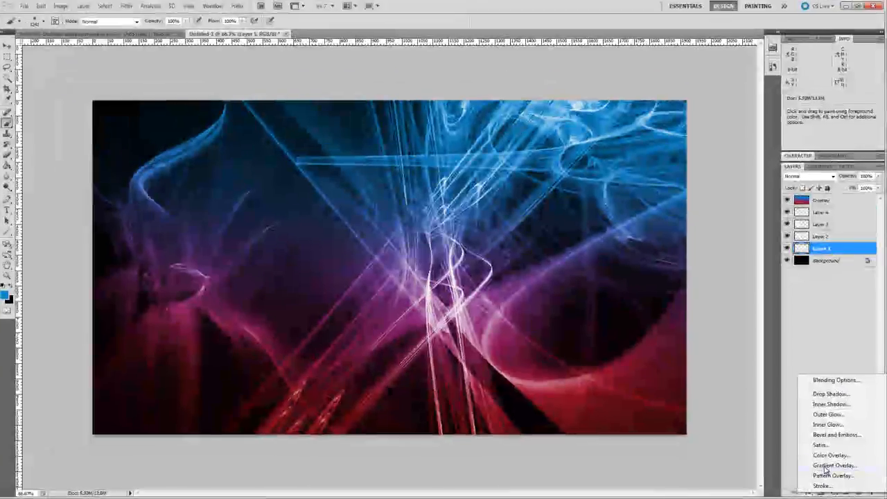
left_click(833, 464)
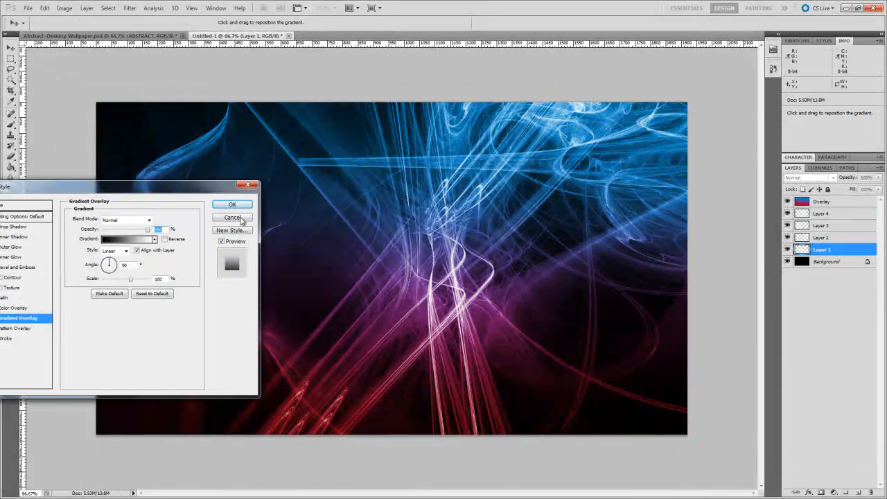
left_click_drag(125, 186, 166, 121)
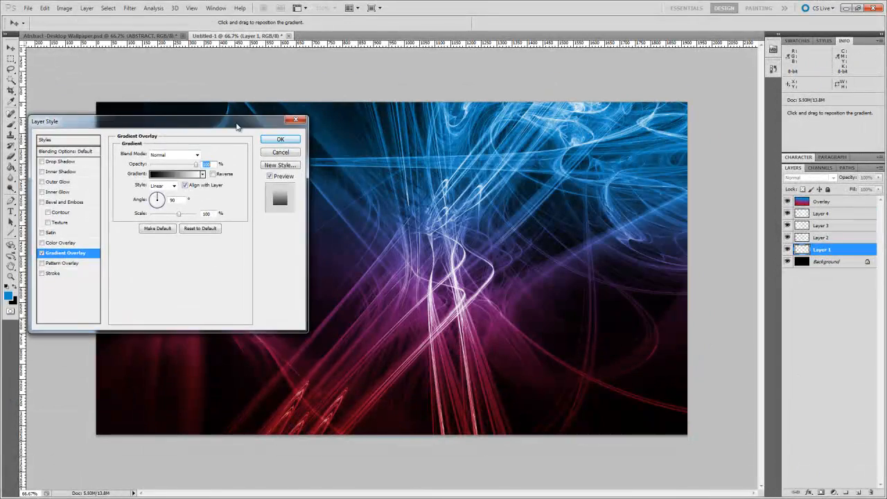
left_click_drag(237, 126, 147, 121)
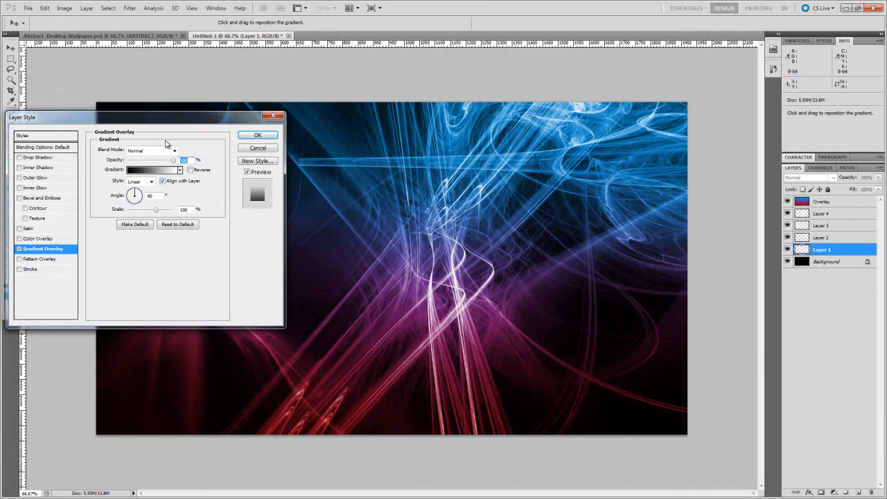
- In the Gradient Editor, try a green preset, then load Yellow 2 - 3D
left_click(152, 170)
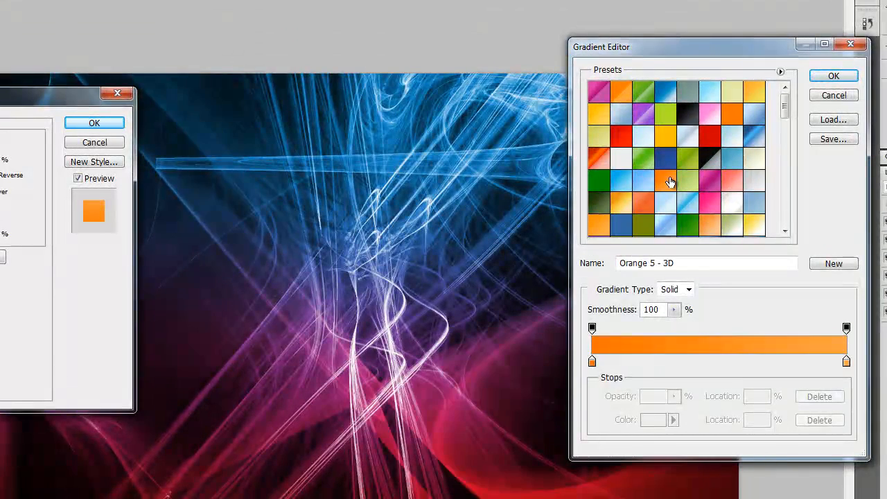
left_click(642, 115)
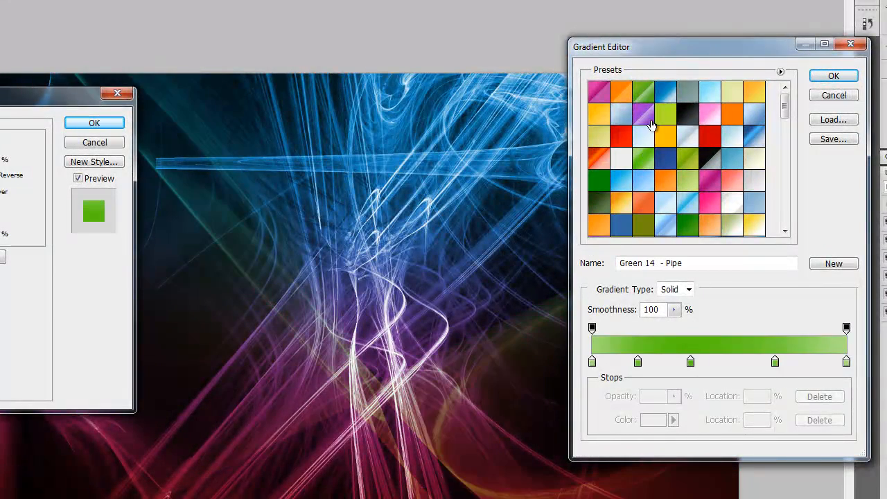
mouse_move(597, 210)
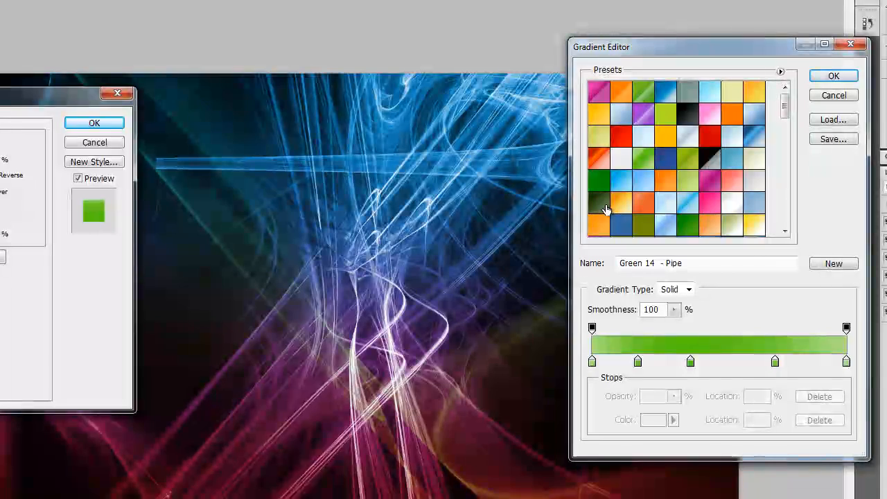
left_click(598, 179)
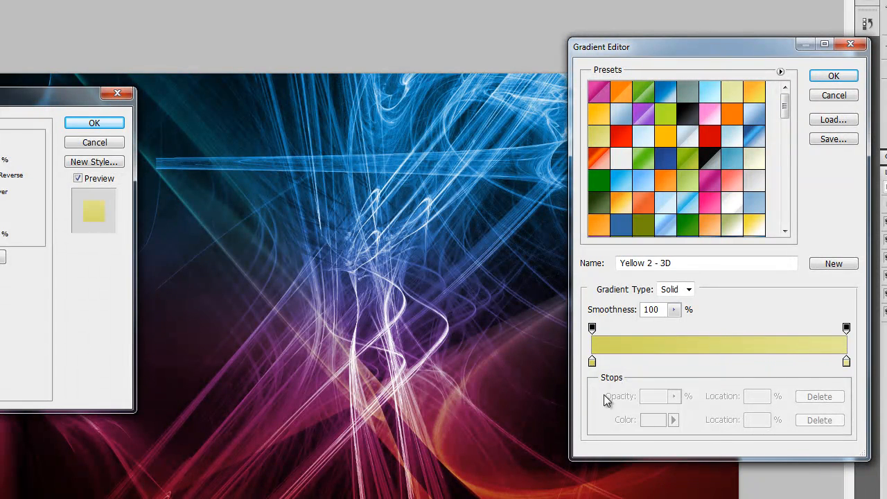
mouse_move(828, 365)
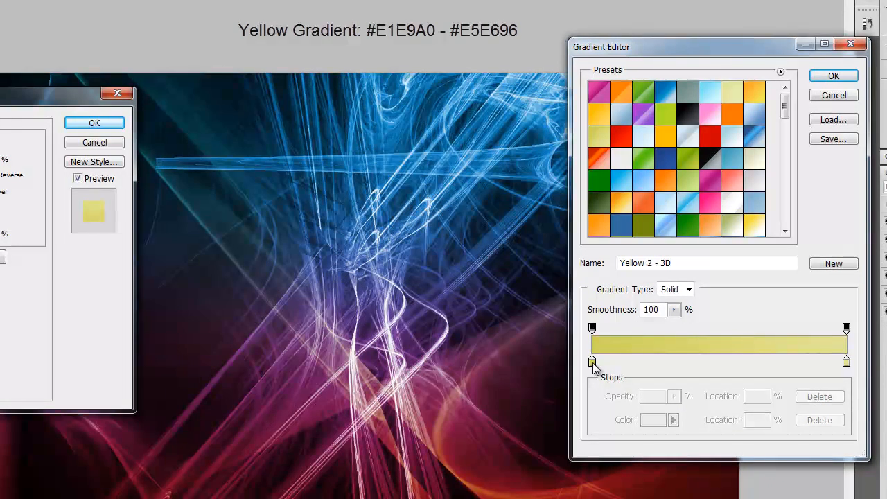
mouse_move(591, 361)
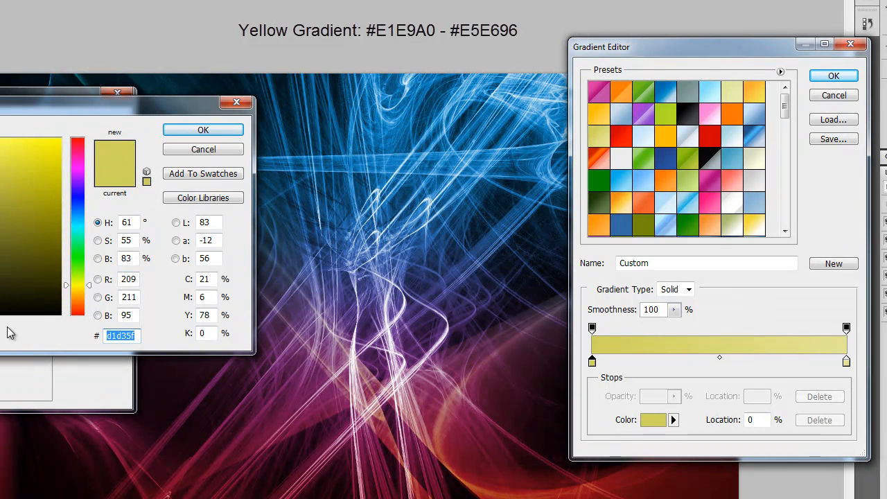
mouse_move(174, 361)
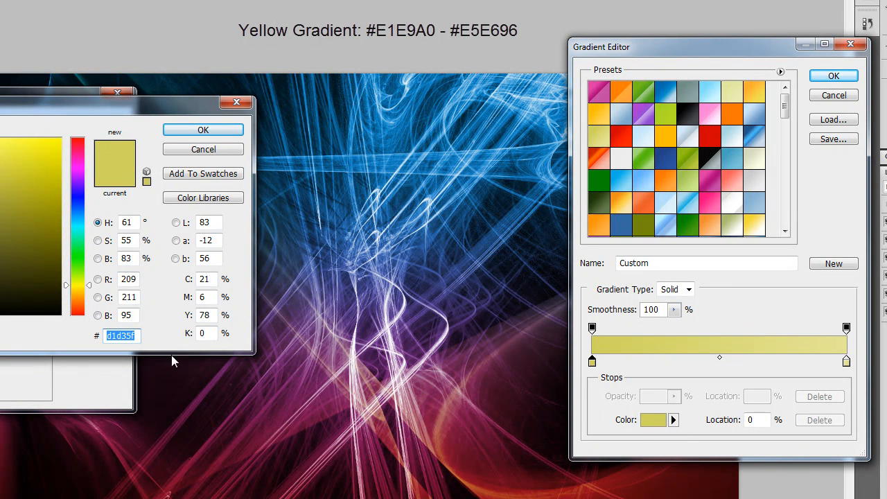
- Set the gradient stops to #E1E9A0 and #E5E696 and confirm the Gradient Overlay
type("31")
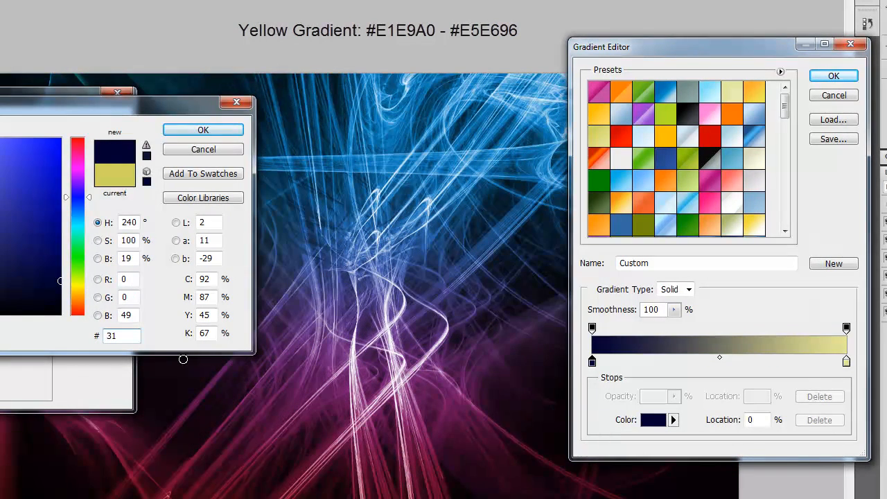
type("e5e696")
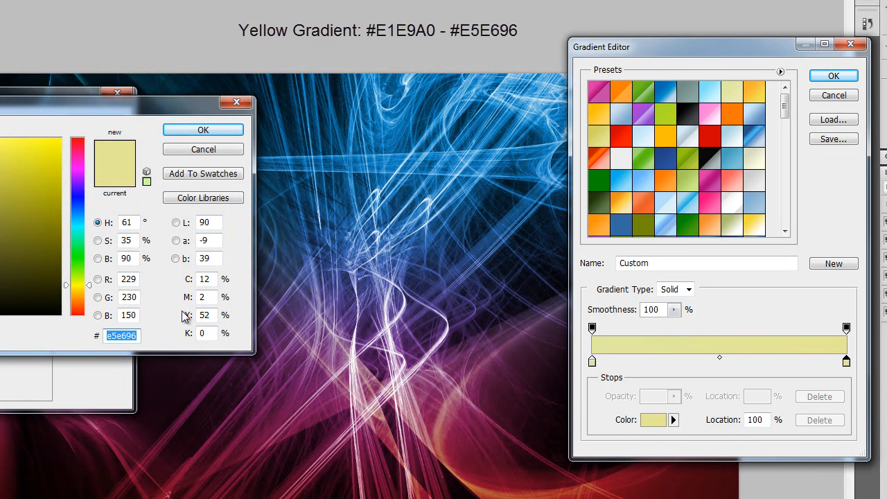
left_click(203, 130)
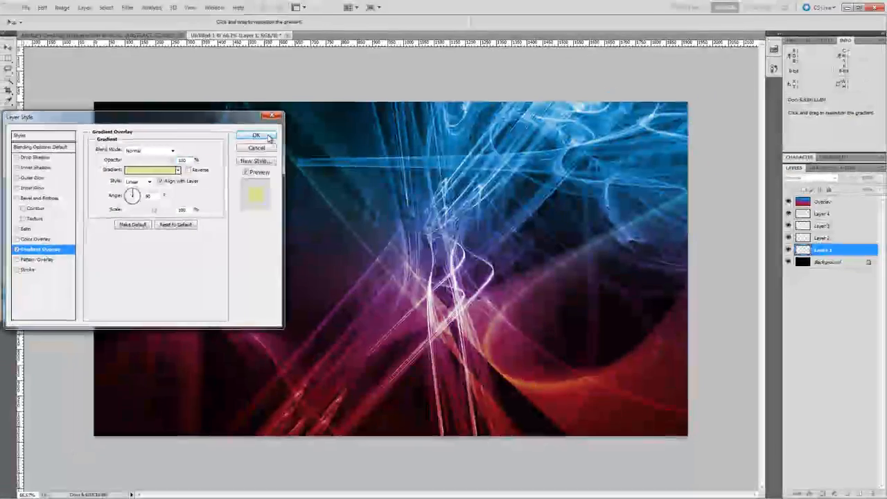
left_click(256, 134)
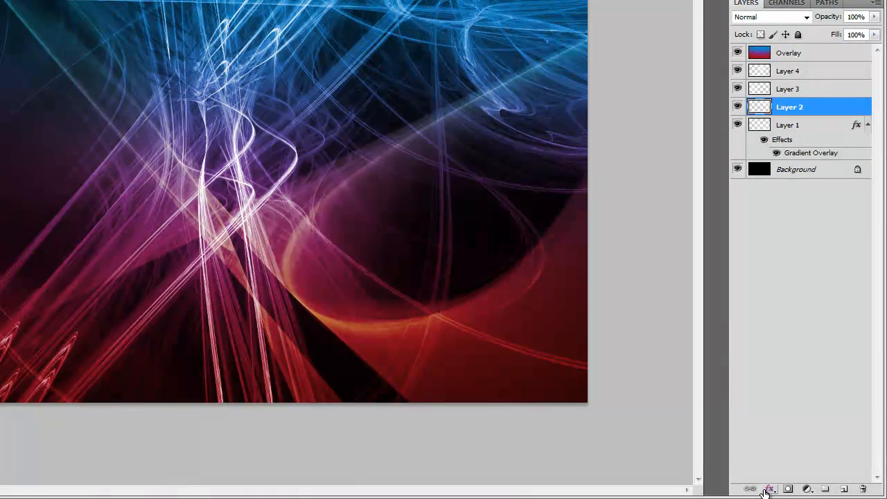
- Add an Outer Glow to Layer 2 and adjust its opacity
left_click(769, 489)
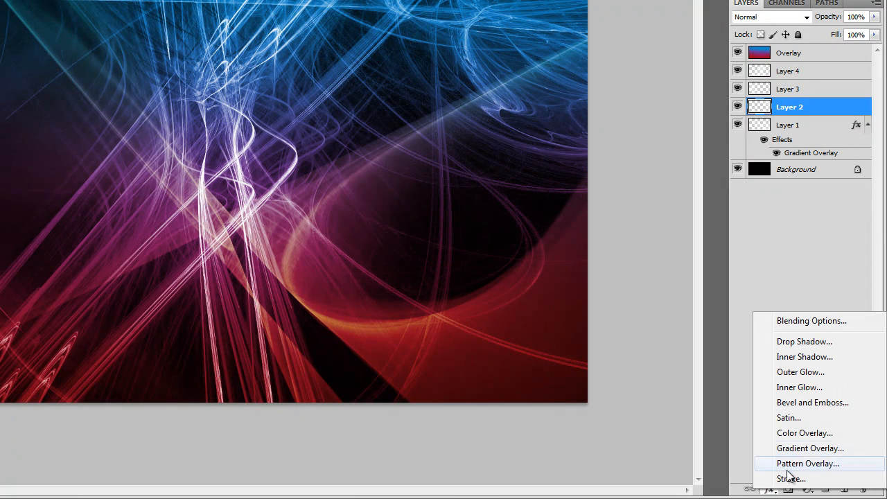
mouse_move(800, 372)
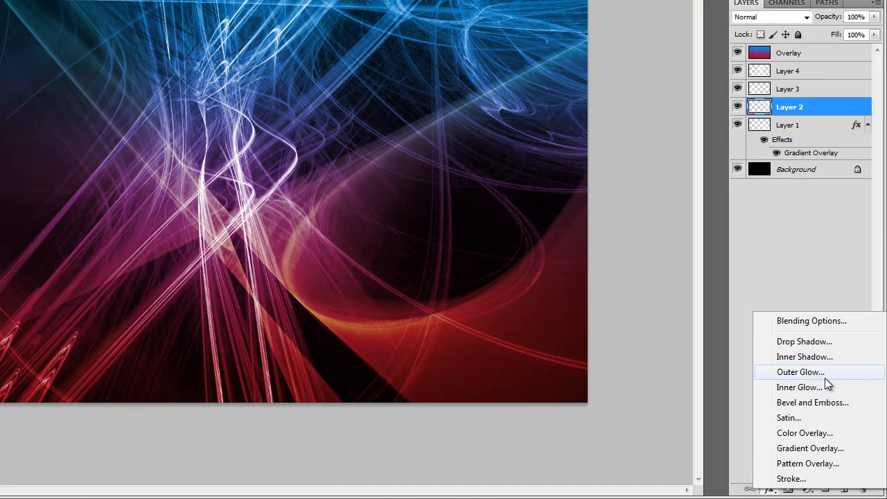
left_click(800, 372)
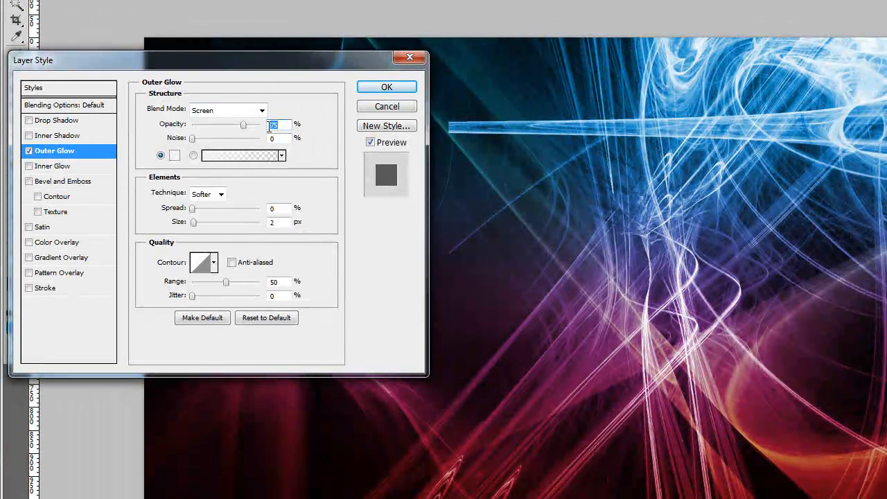
left_click_drag(244, 124, 231, 124)
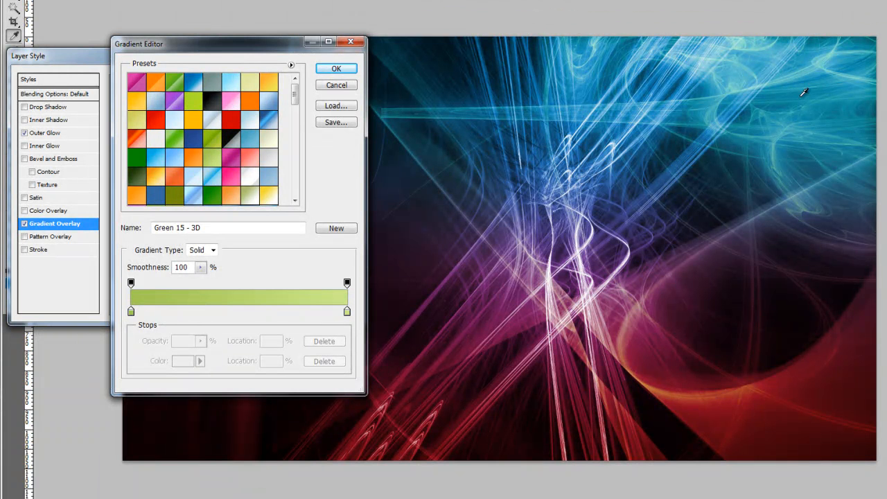
mouse_move(668, 102)
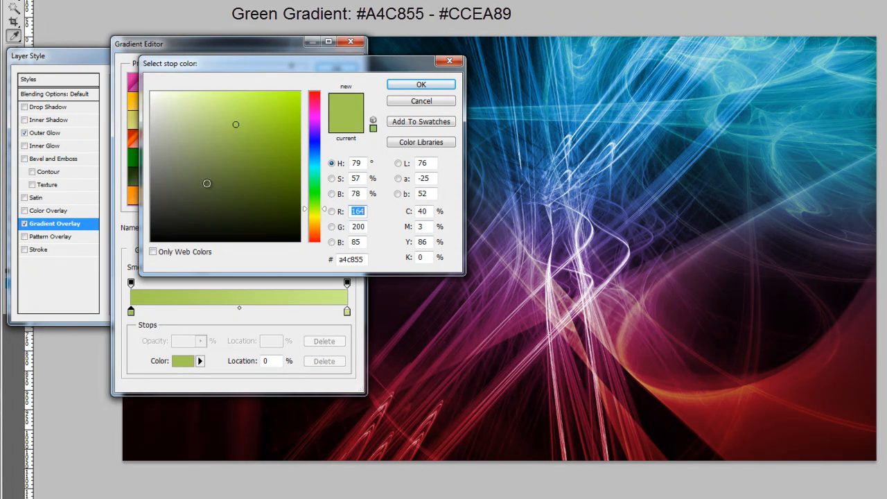
- Set the gradient overlay stops to #A4C855 and #CCEA89 and accept the green gradient
left_click(421, 83)
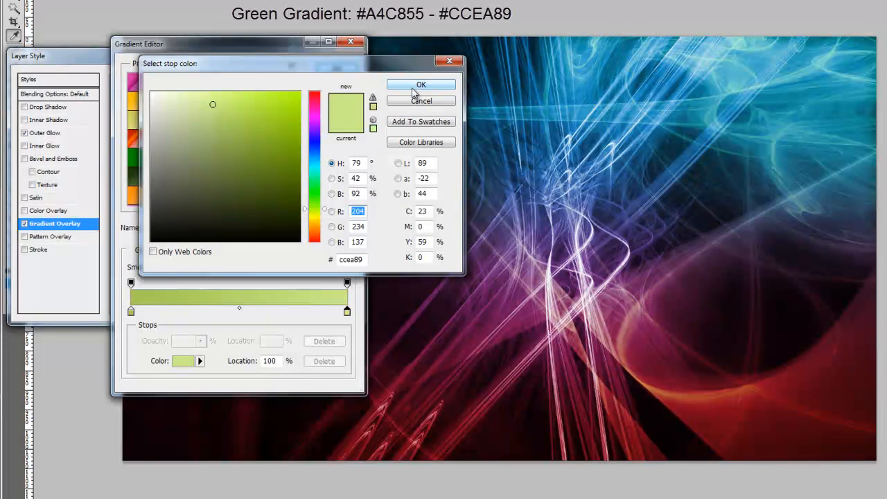
left_click(421, 84)
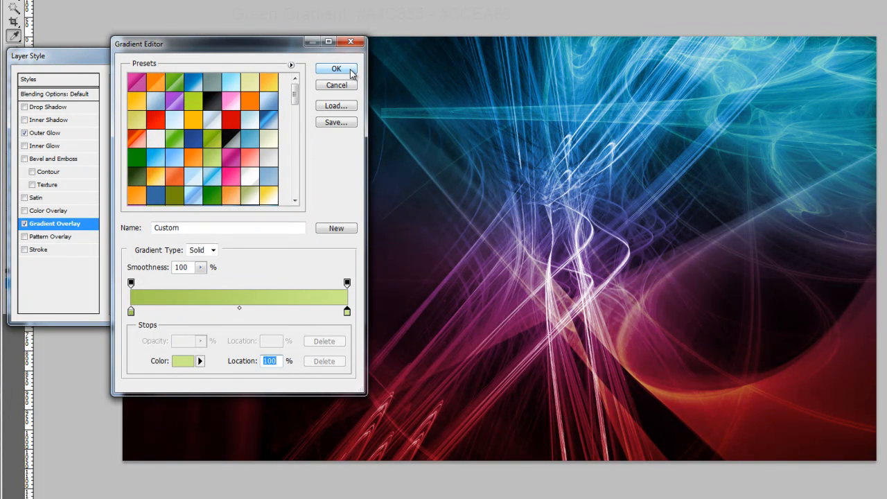
left_click(336, 68)
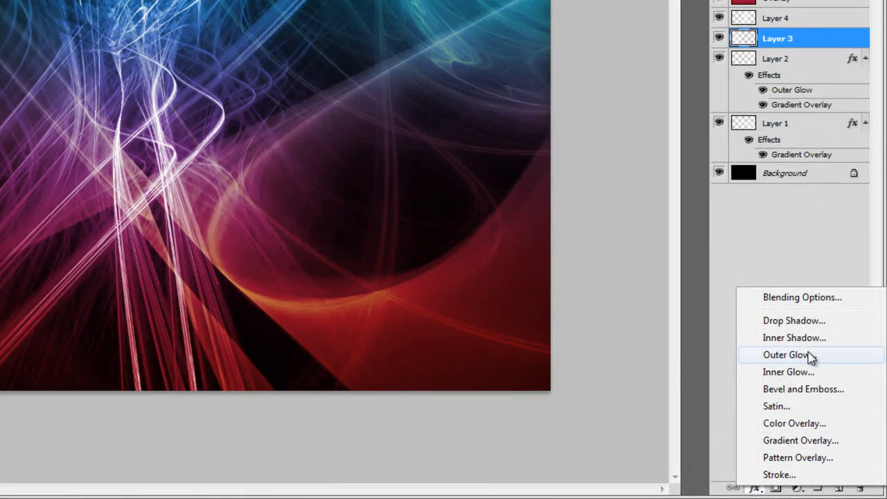
- Add a 50 px Outer Glow to Layer 3, then paste that style onto Layer 4
left_click(785, 354)
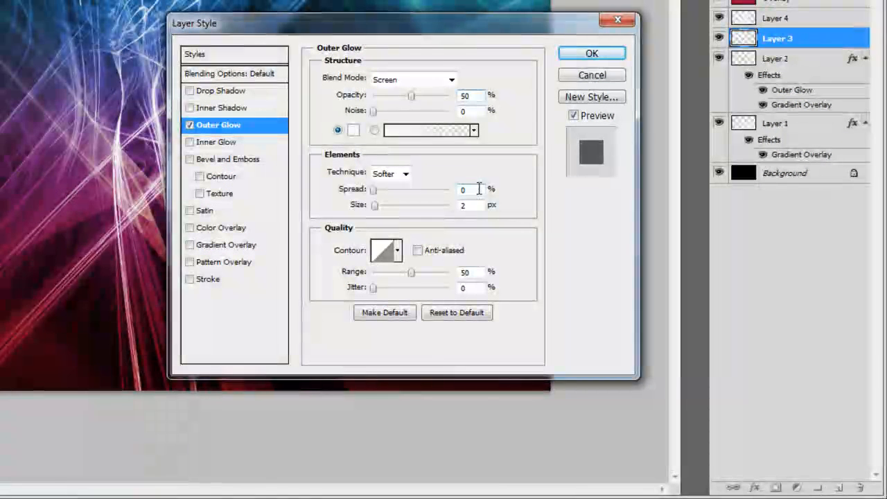
type("50")
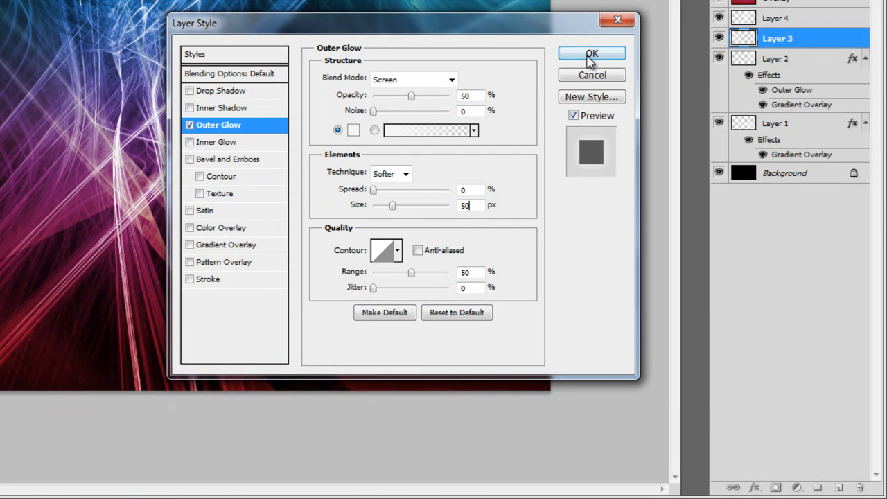
left_click(592, 54)
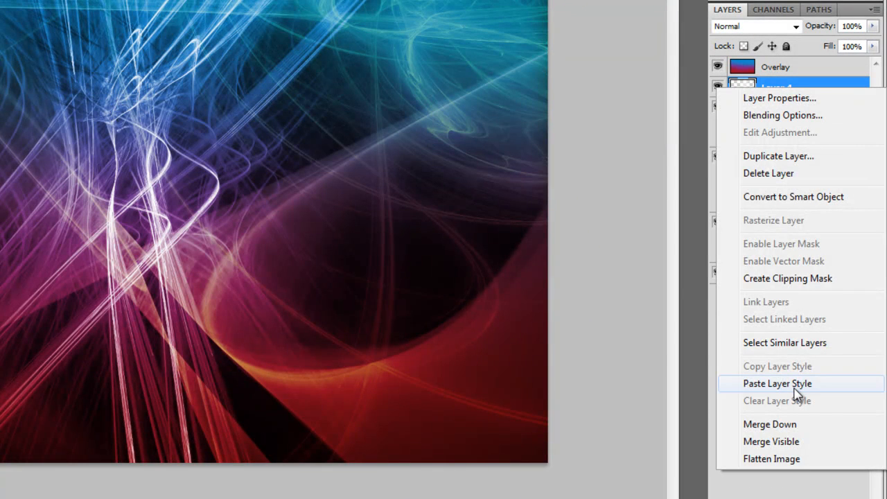
left_click(776, 383)
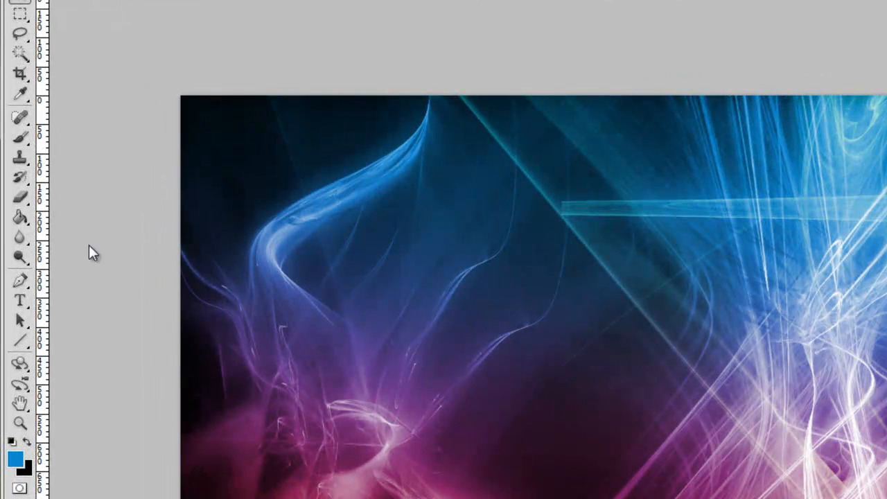
- Type 'ABSTRACT' in white across the lower middle of the canvas
left_click(19, 301)
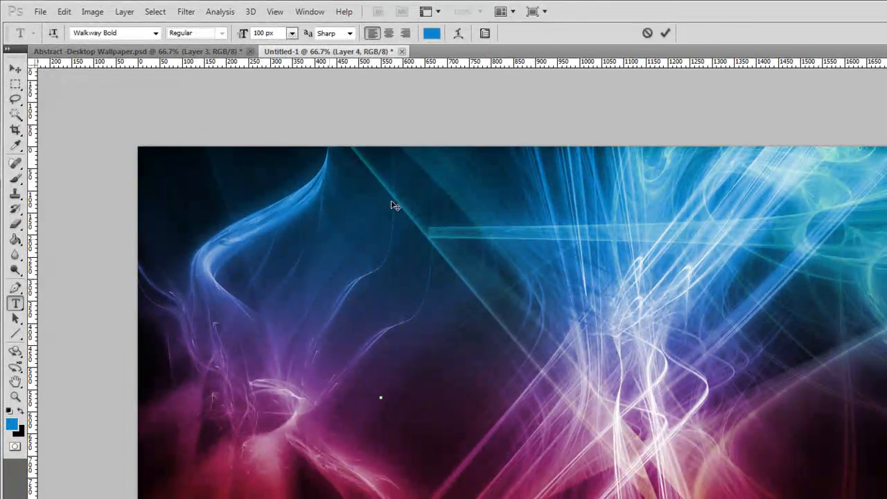
left_click(431, 32)
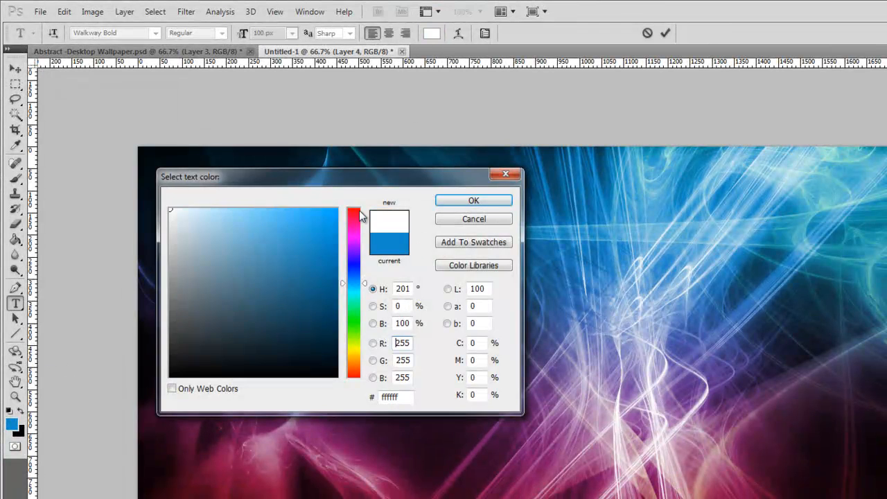
left_click(473, 200)
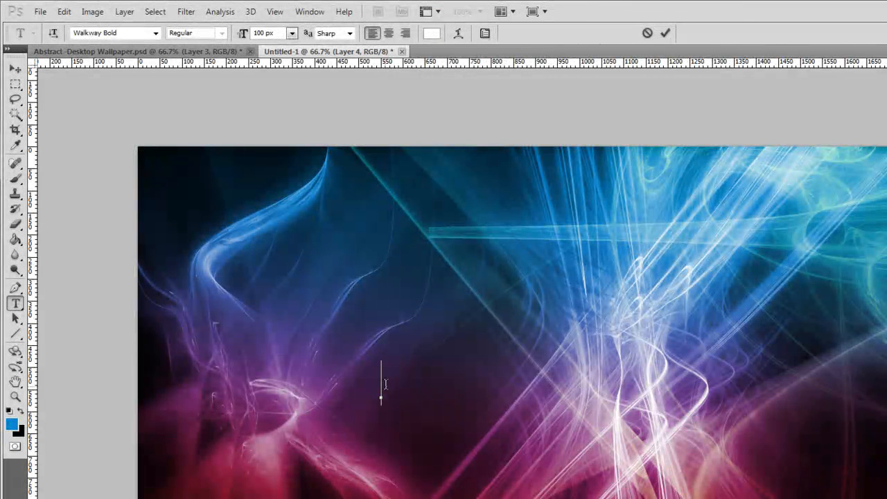
type("ABS")
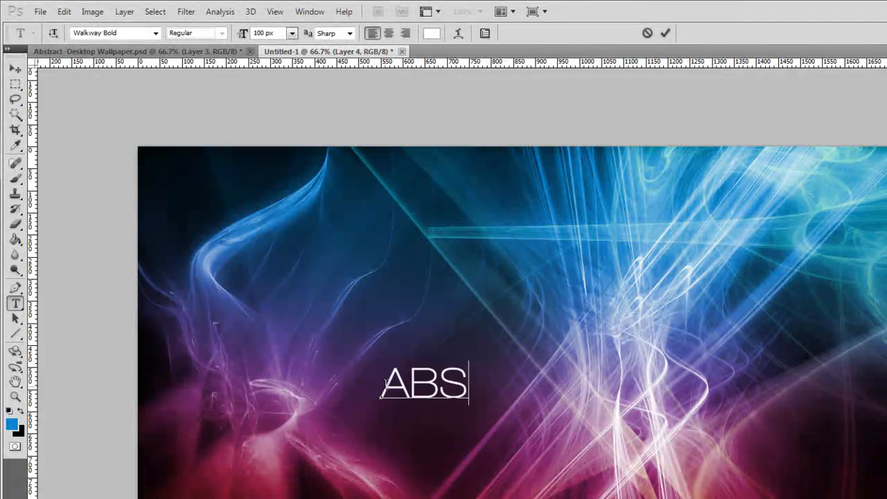
type("TRACT")
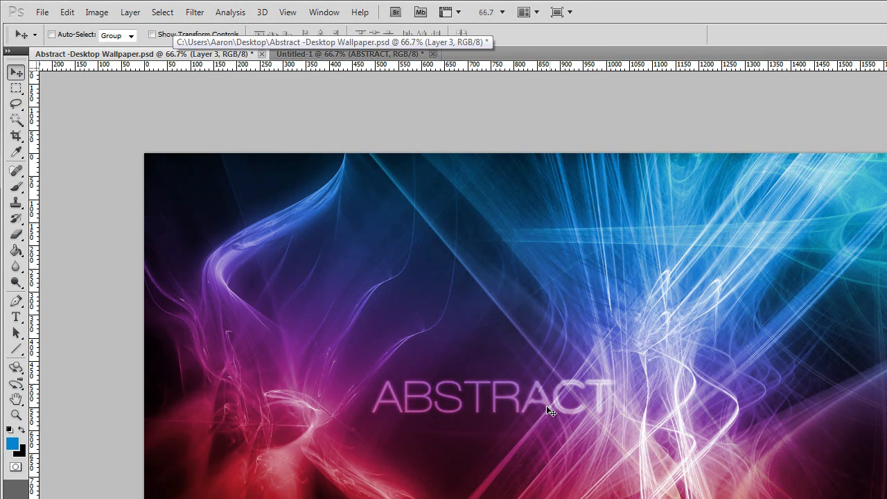
mouse_move(326, 99)
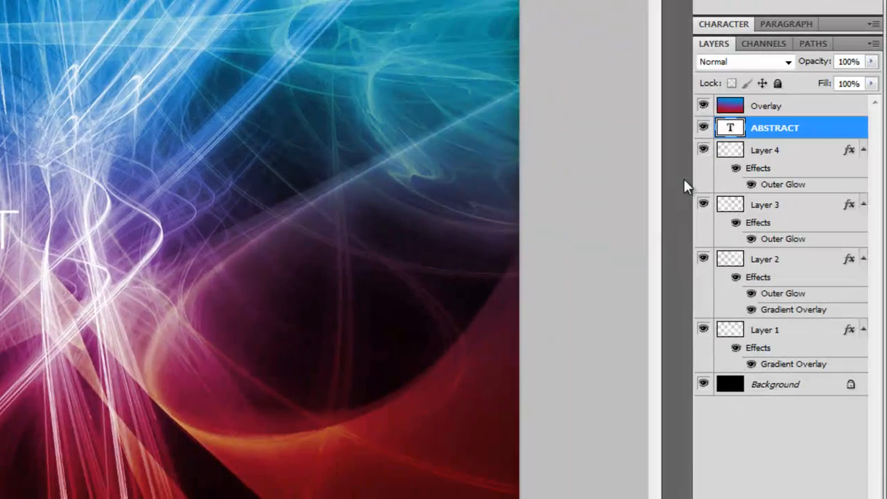
mouse_move(810, 135)
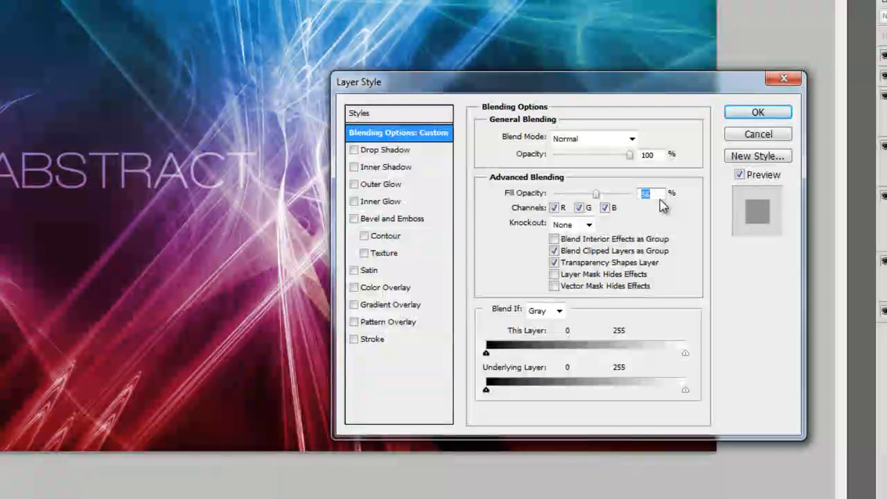
- Lower the text's fill opacity and add a 100% Overlay outer glow sized 8 px
type("50")
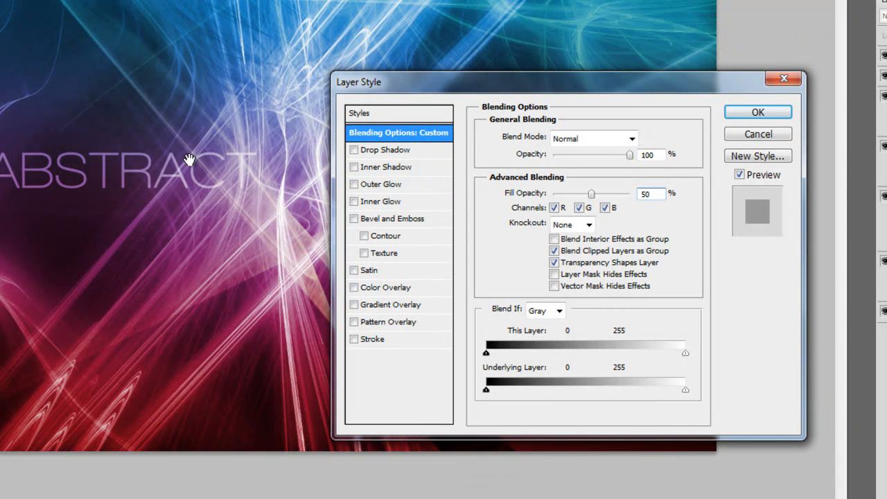
mouse_move(399, 146)
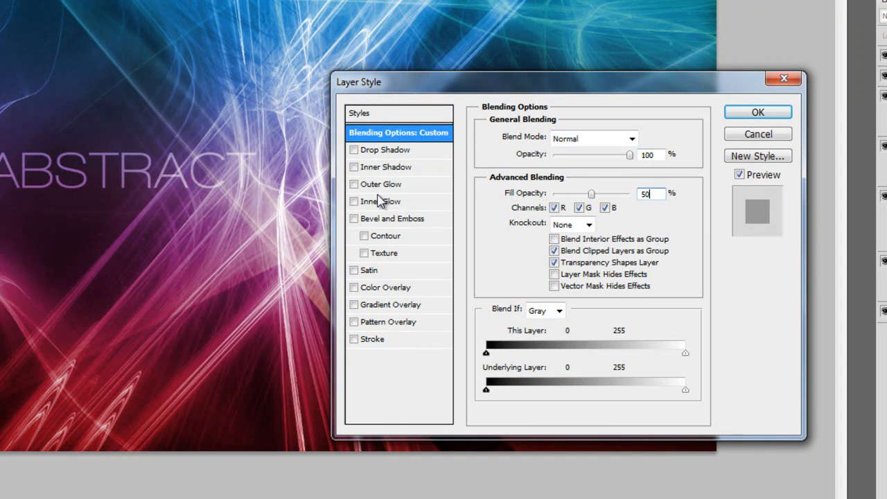
mouse_move(381, 201)
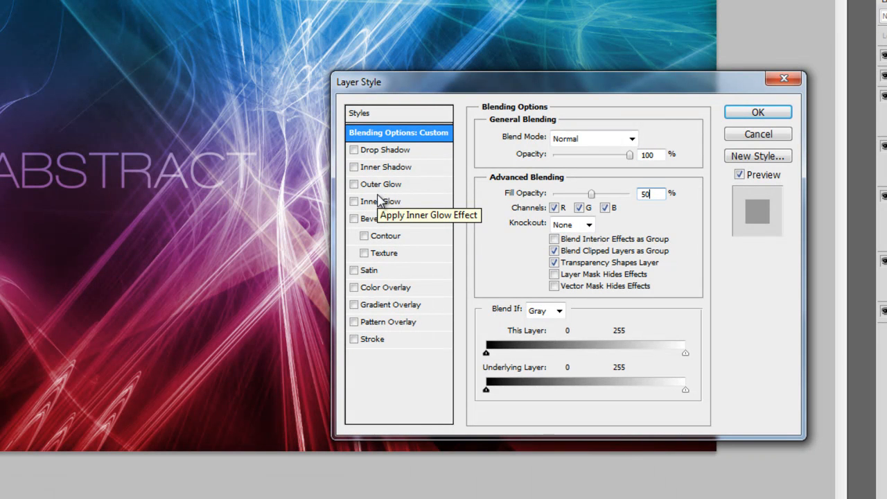
left_click(380, 184)
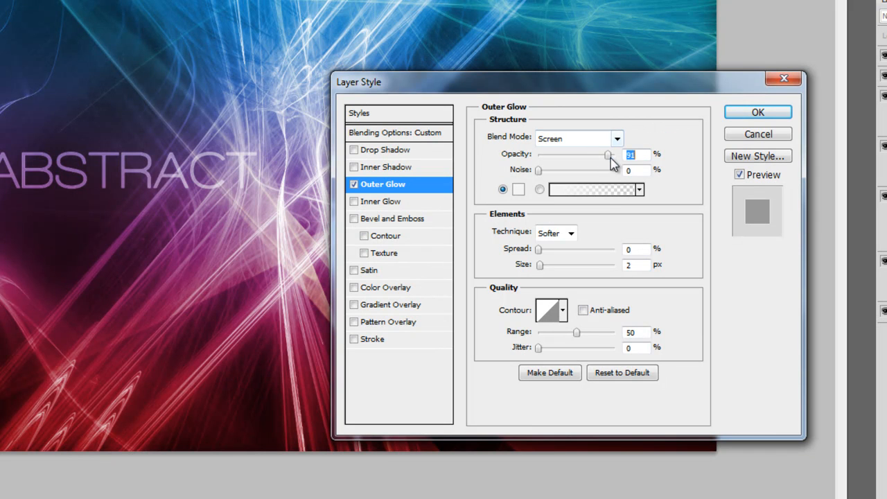
left_click_drag(608, 154, 616, 154)
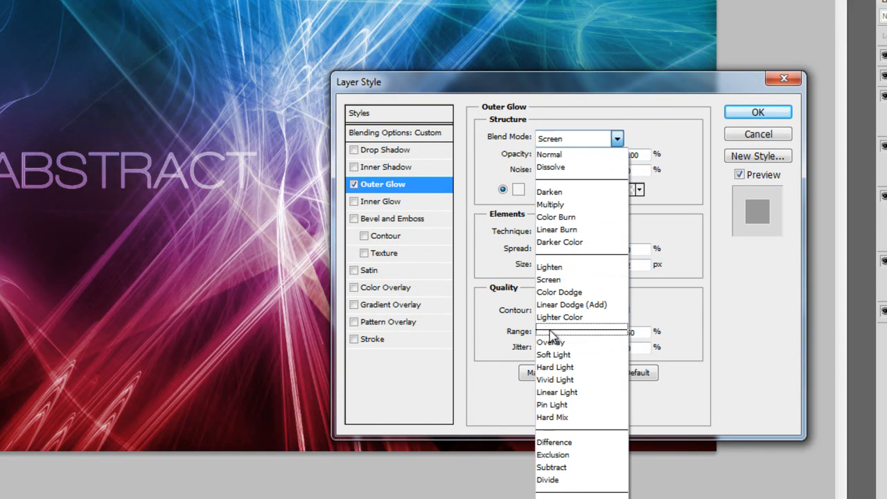
left_click(550, 342)
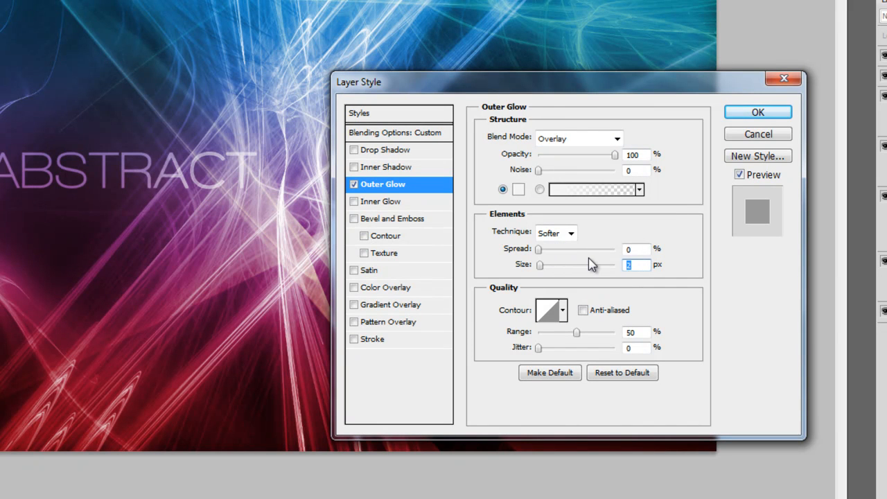
left_click_drag(539, 264, 545, 265)
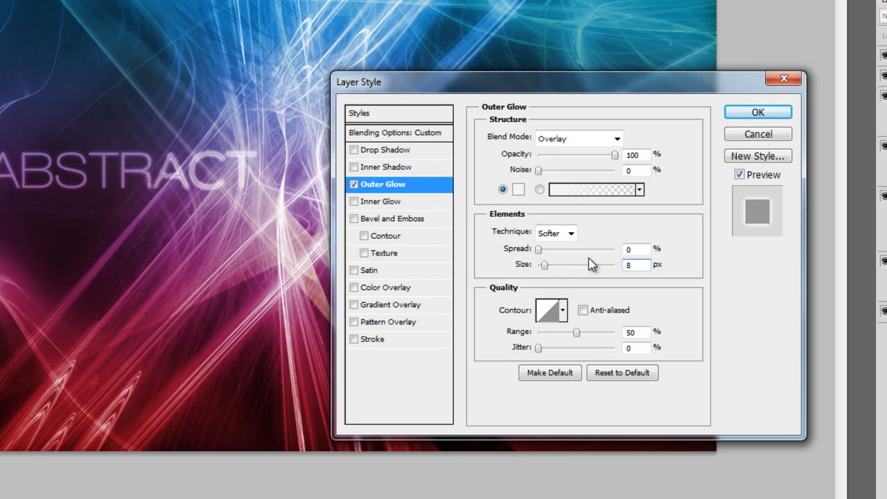
left_click(757, 111)
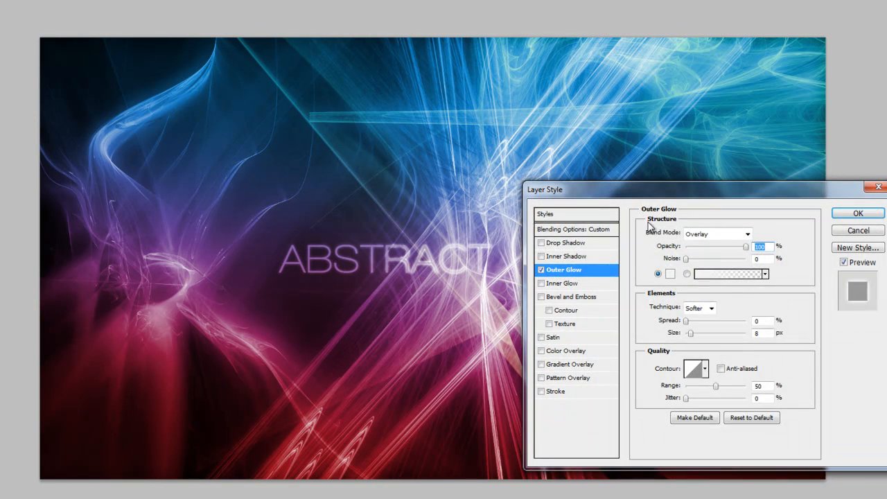
- Fine-tune the fill to about 26% and the glow settings, then apply the style
left_click(575, 228)
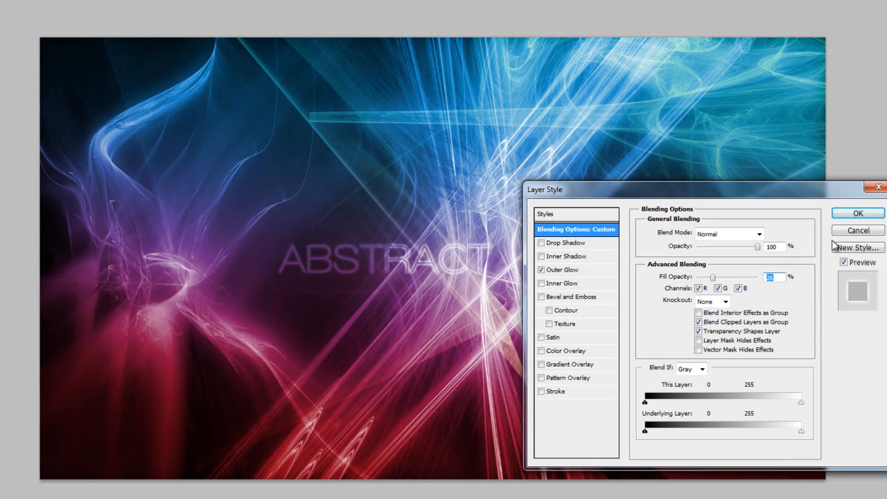
left_click(564, 270)
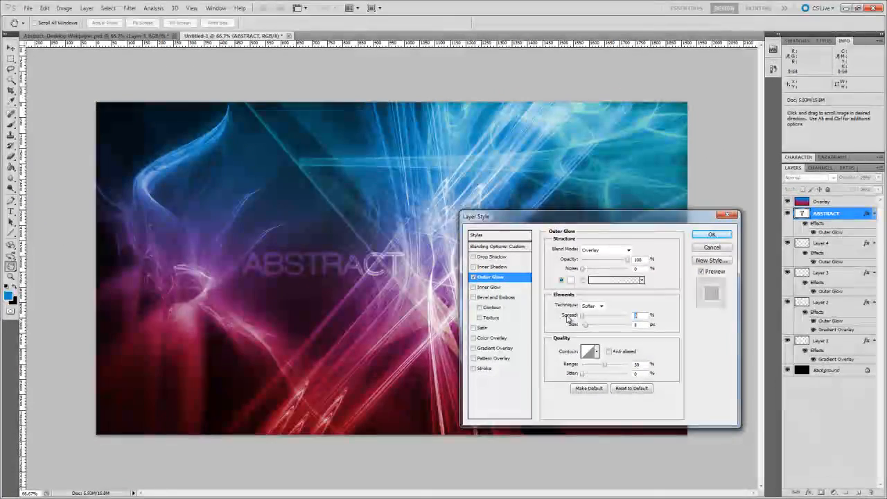
left_click(602, 250)
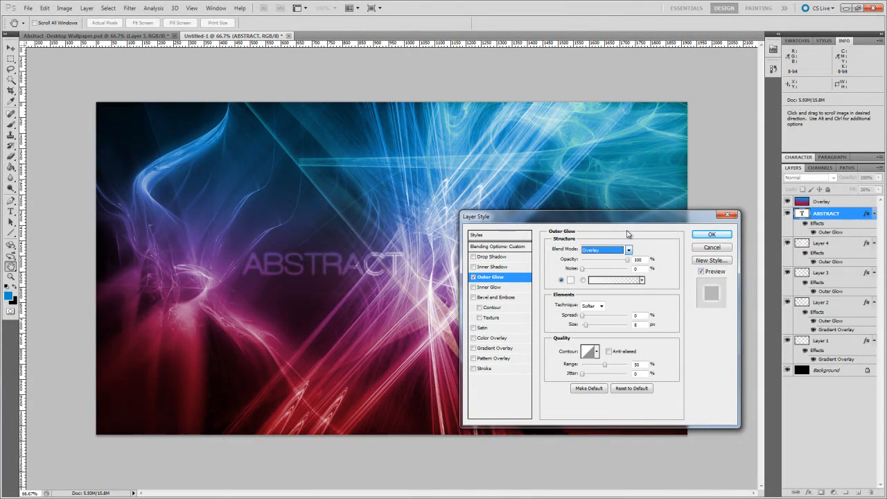
left_click(712, 234)
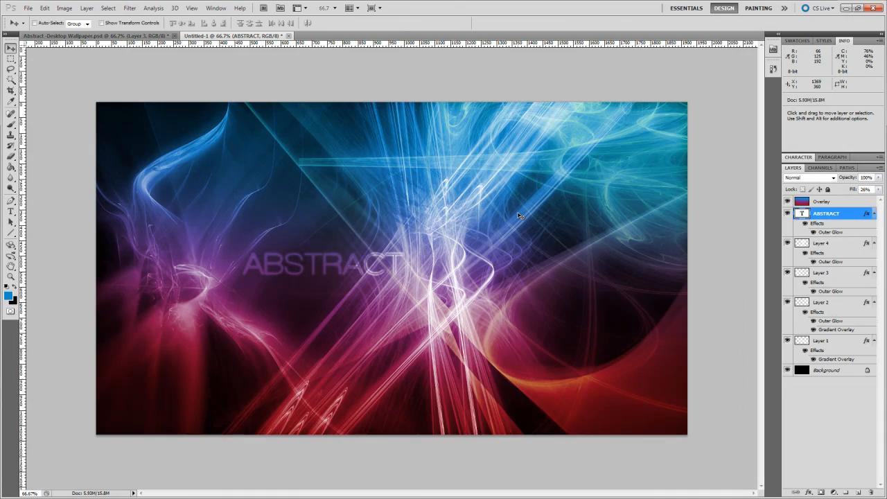